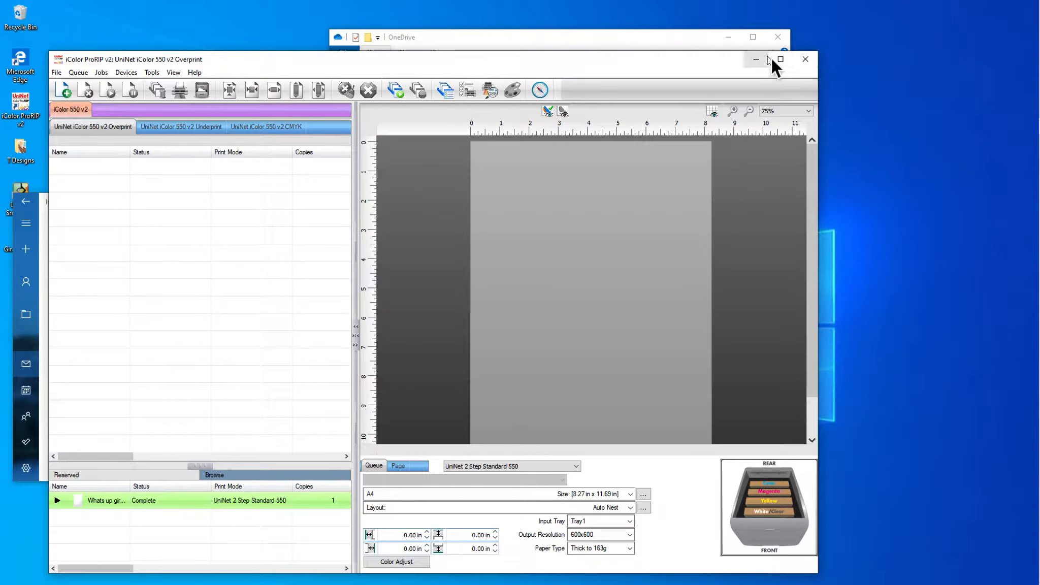
Step: Maximize the iColor ProRIP v2 window showing the UniNet iColor 550 v2 Overprint queue
left_click(780, 59)
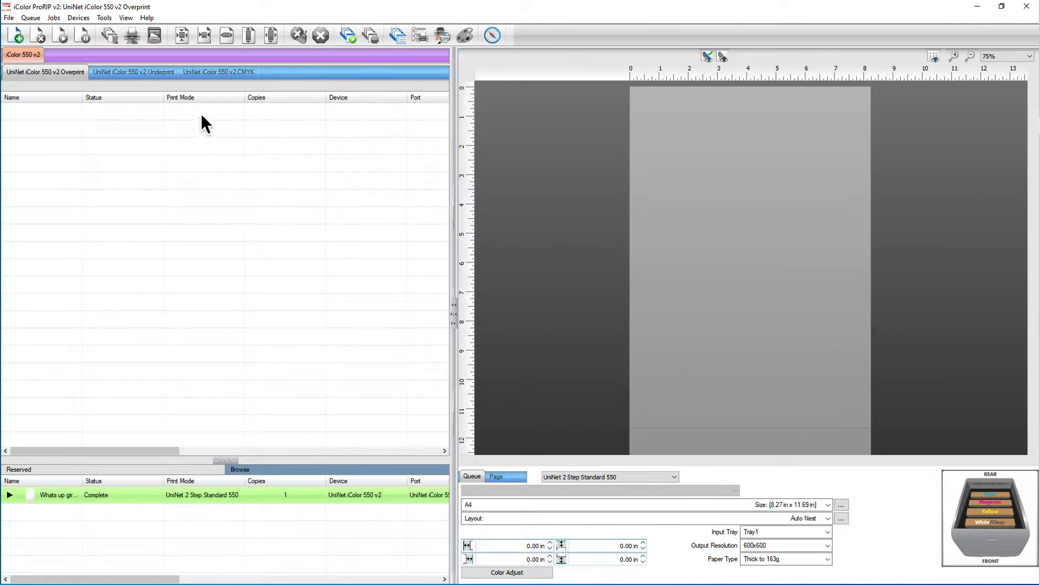
mouse_move(175, 163)
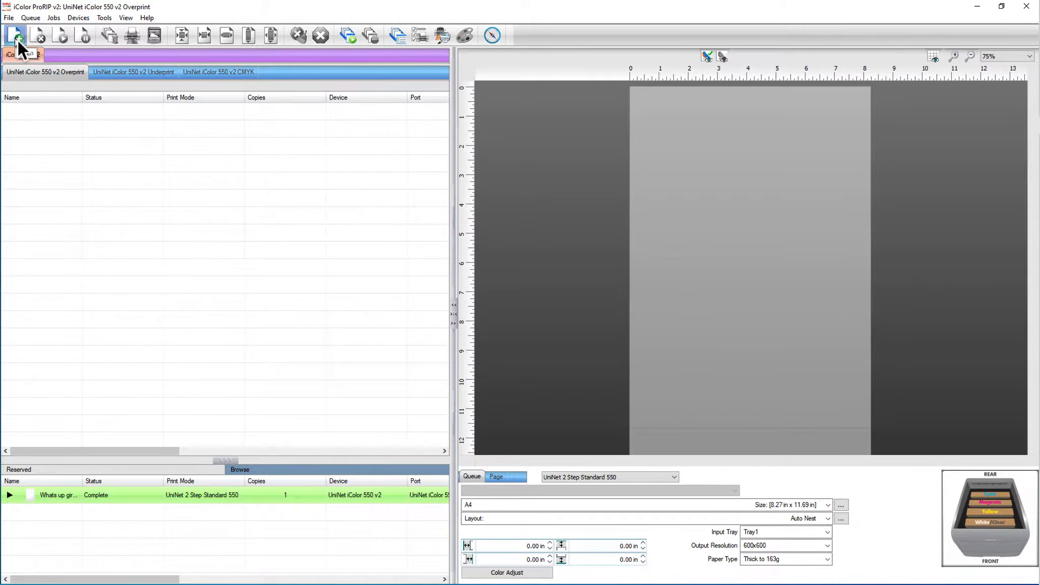
Step: Add 'Whats up giraffe' from the T Designs folder as an Overprint queue job
left_click(16, 35)
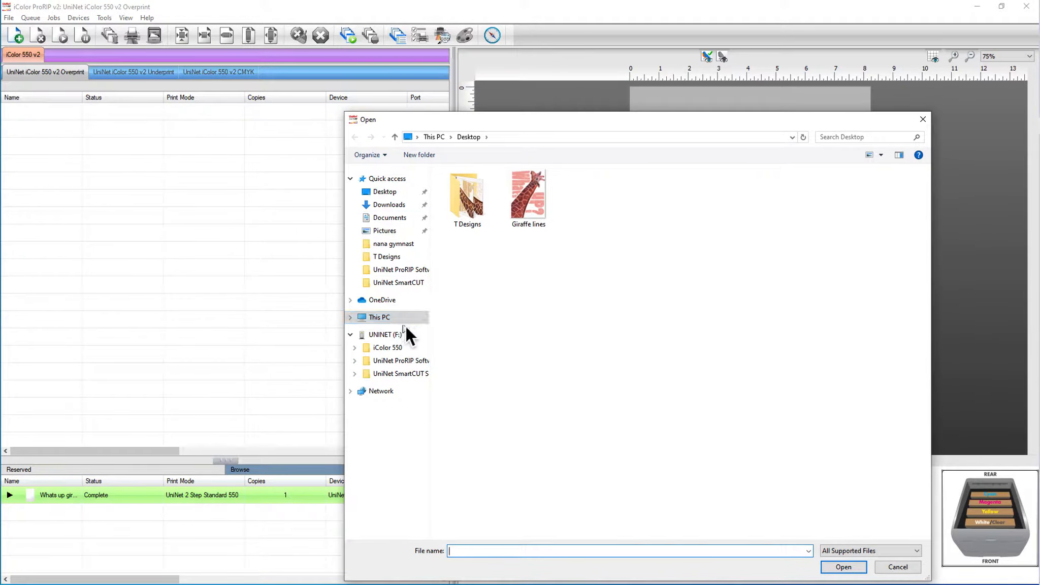
left_click(386, 257)
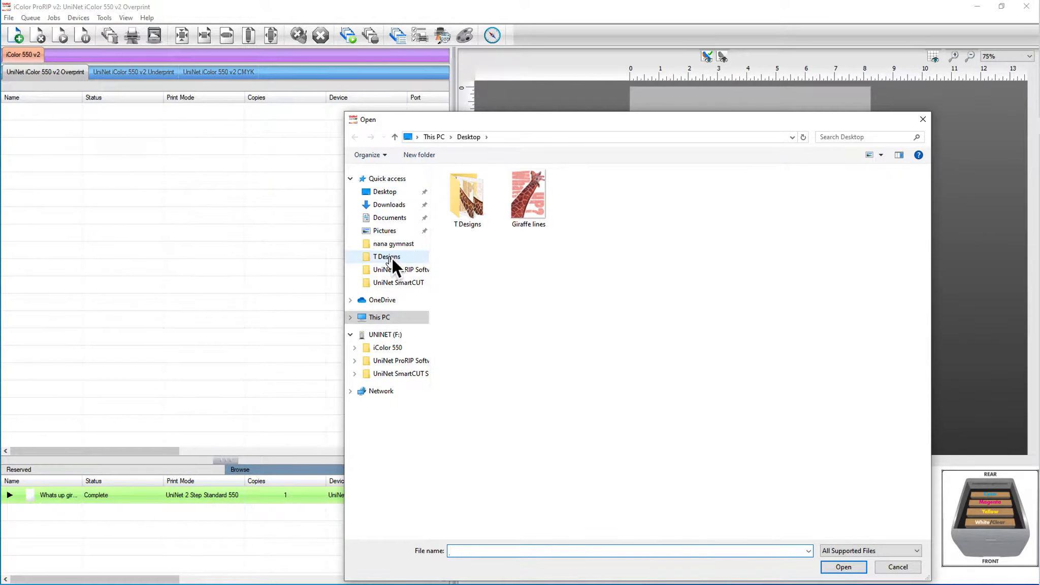
double_click(386, 256)
type("what")
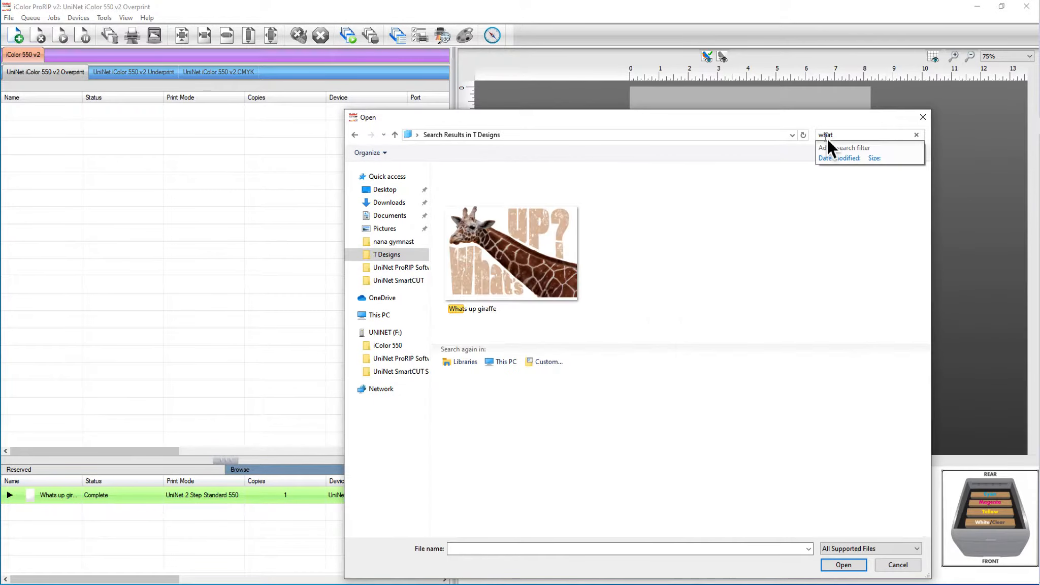
left_click(511, 252)
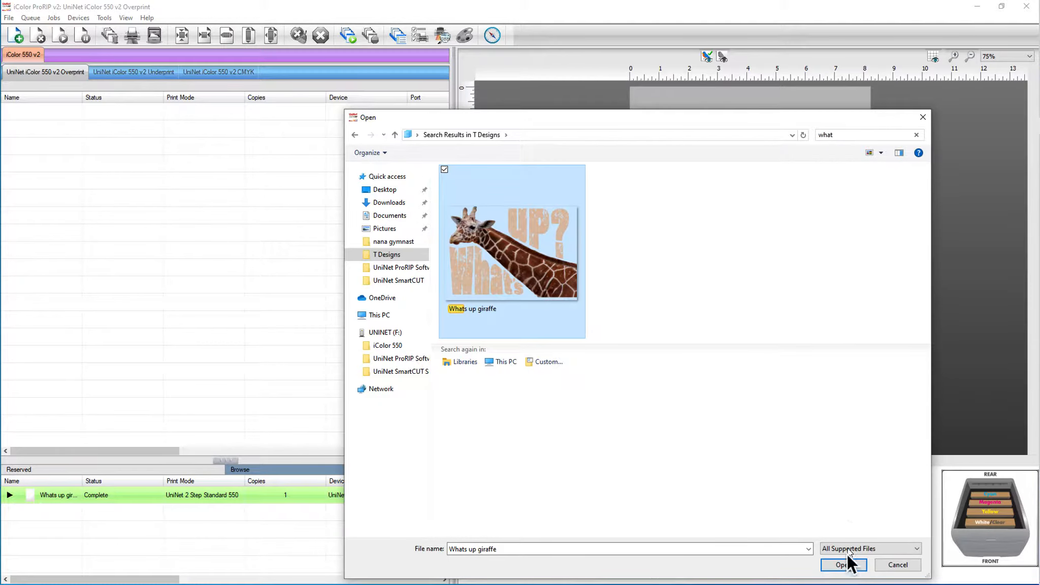
left_click(841, 565)
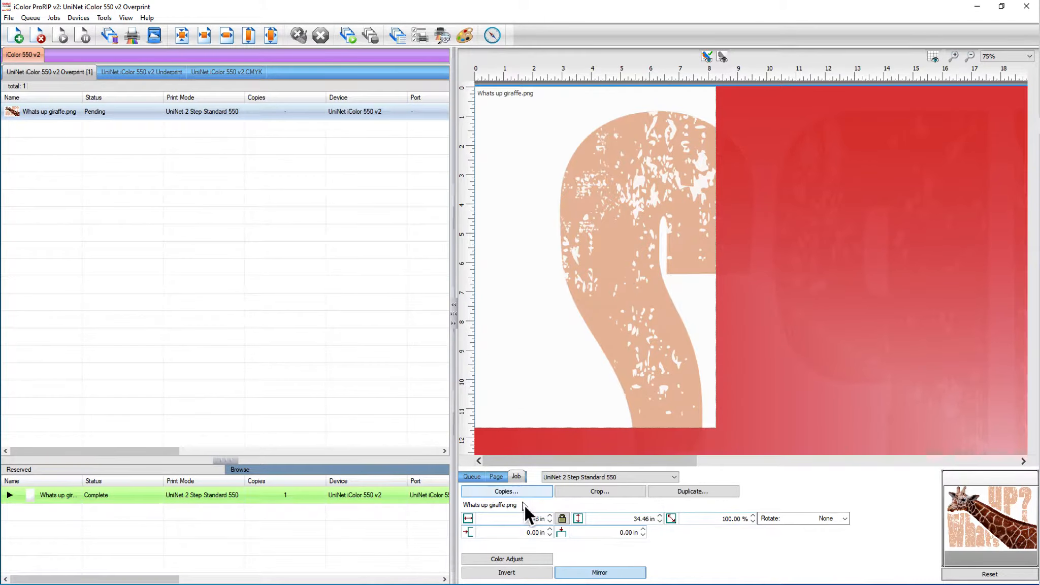
Step: Turn Mirror off and rotate the giraffe job 90 degrees
left_click(598, 572)
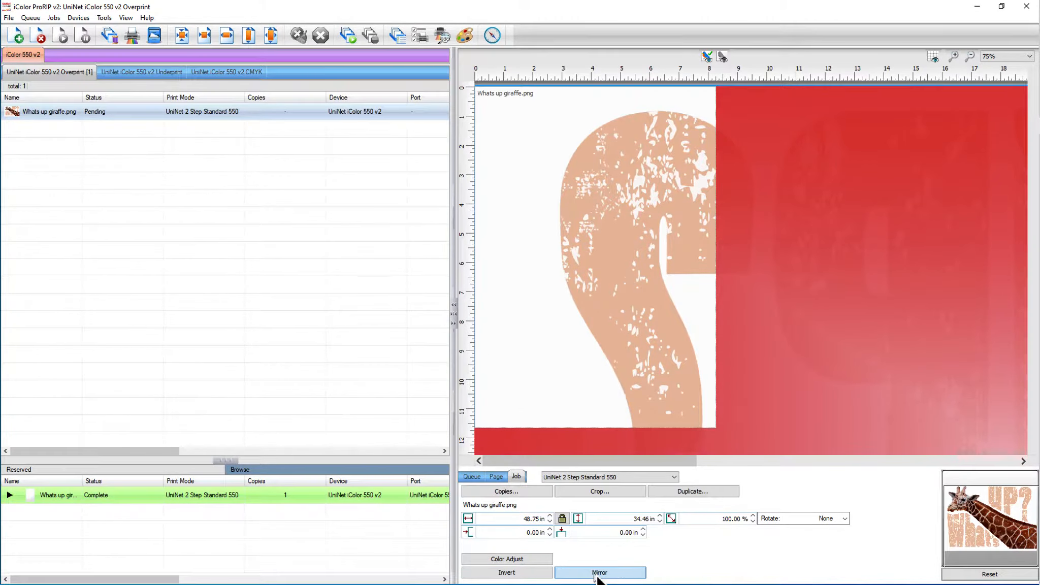
left_click(598, 572)
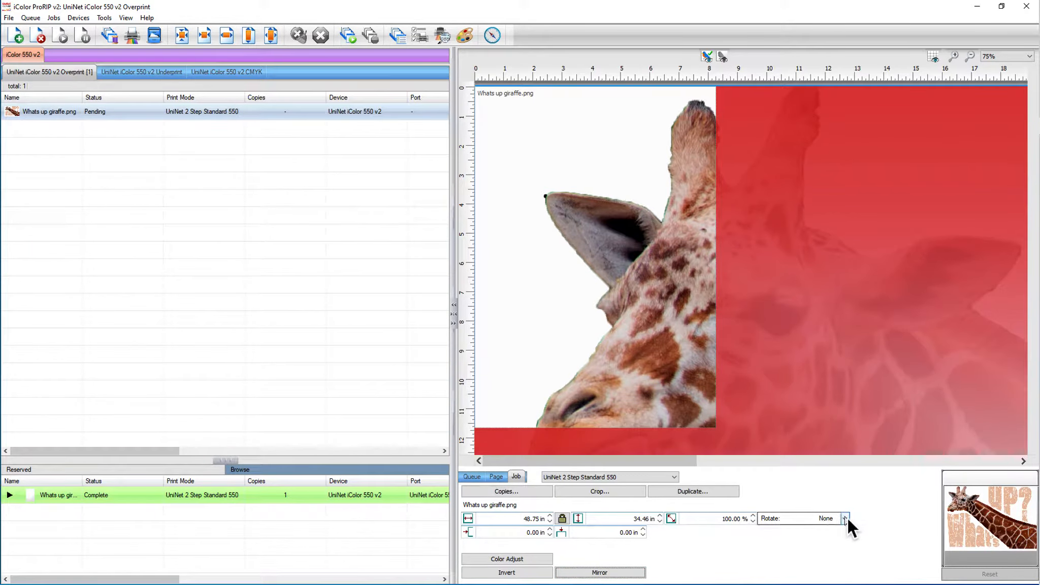
left_click(844, 518)
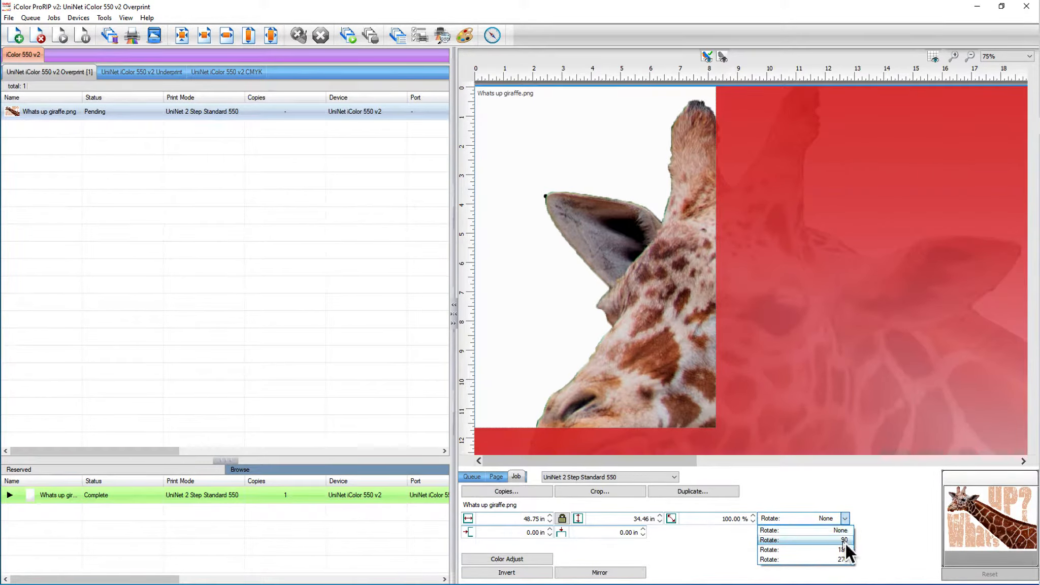
left_click(842, 540)
type("8.27")
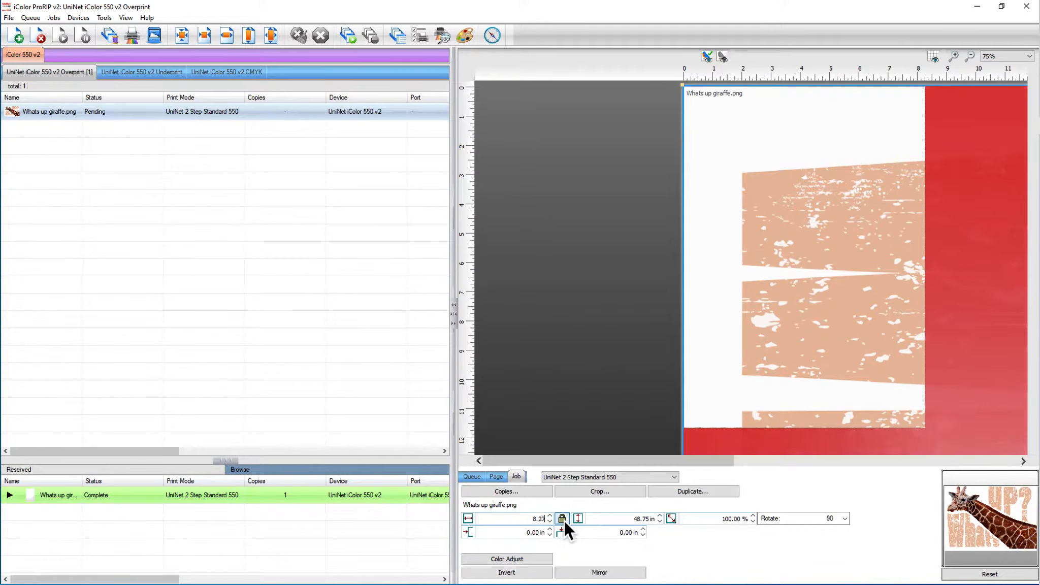
Step: Lock proportions and set width 8.27 in, scaling the job to 24%
left_click(496, 476)
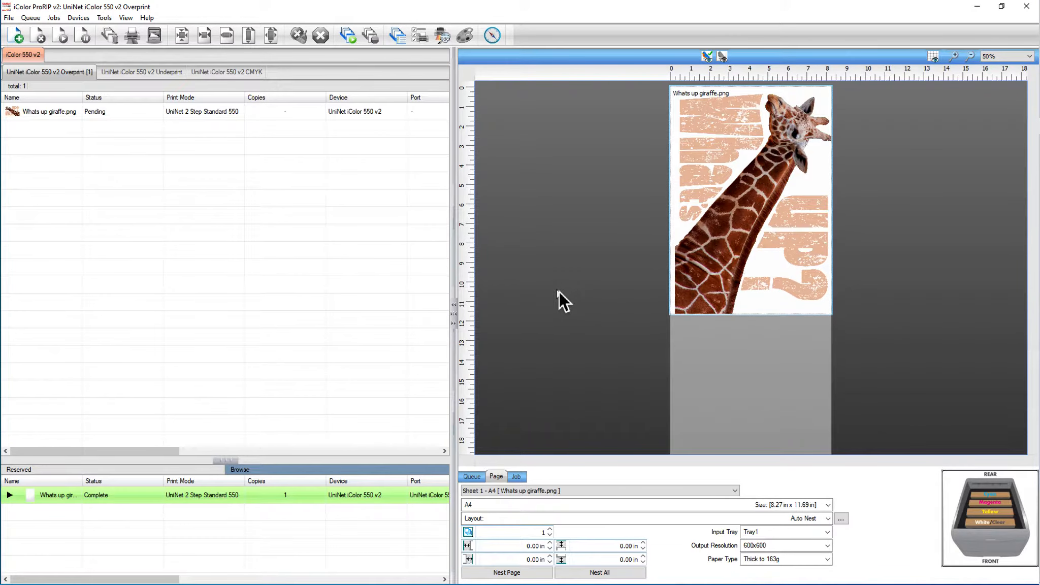
left_click(516, 477)
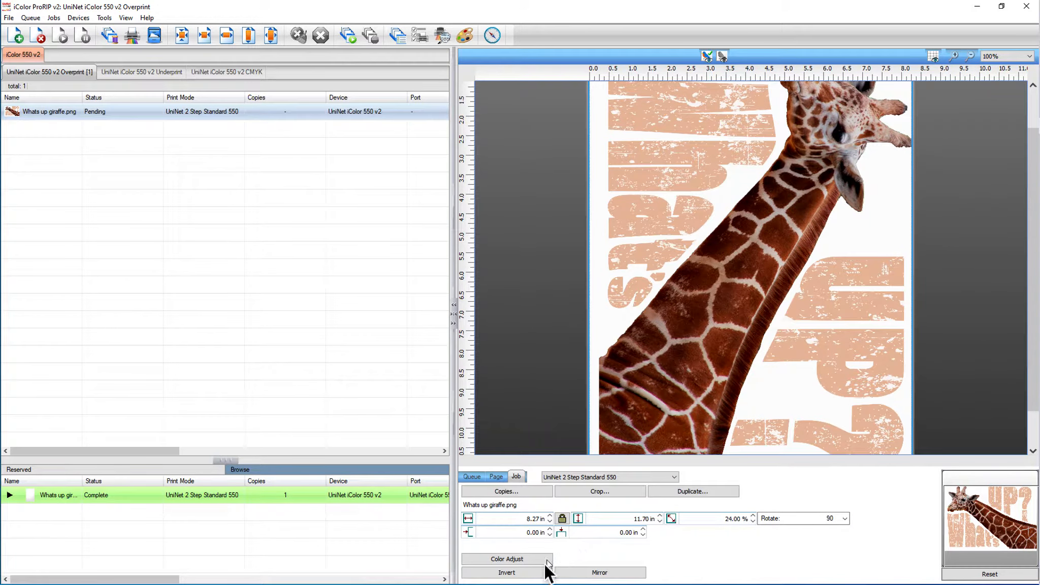
left_click(507, 558)
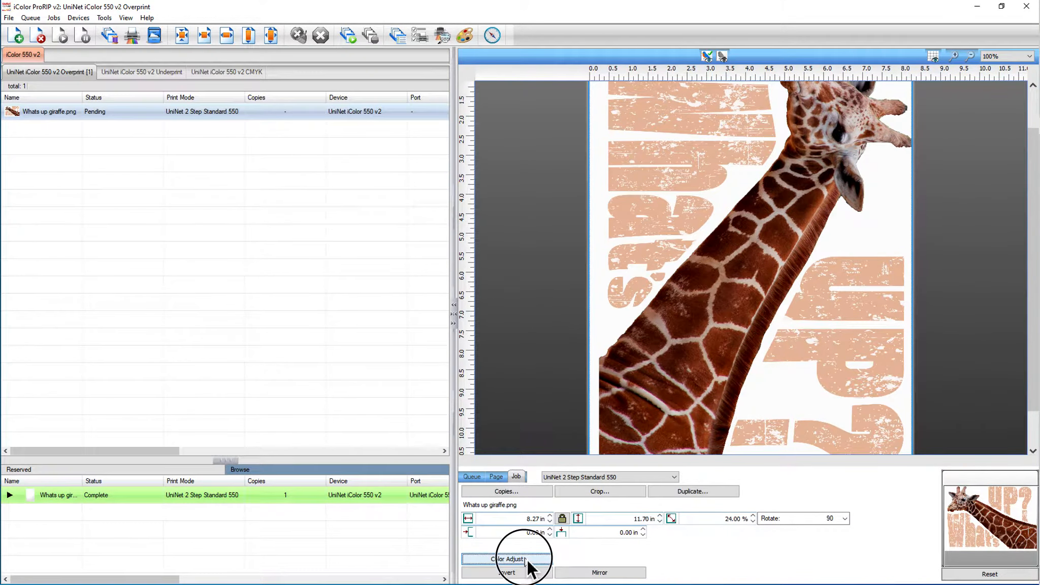
Step: Set Color Adjust to dot size 210, choke 0 None, transparency-based dot sizing off
left_click(506, 559)
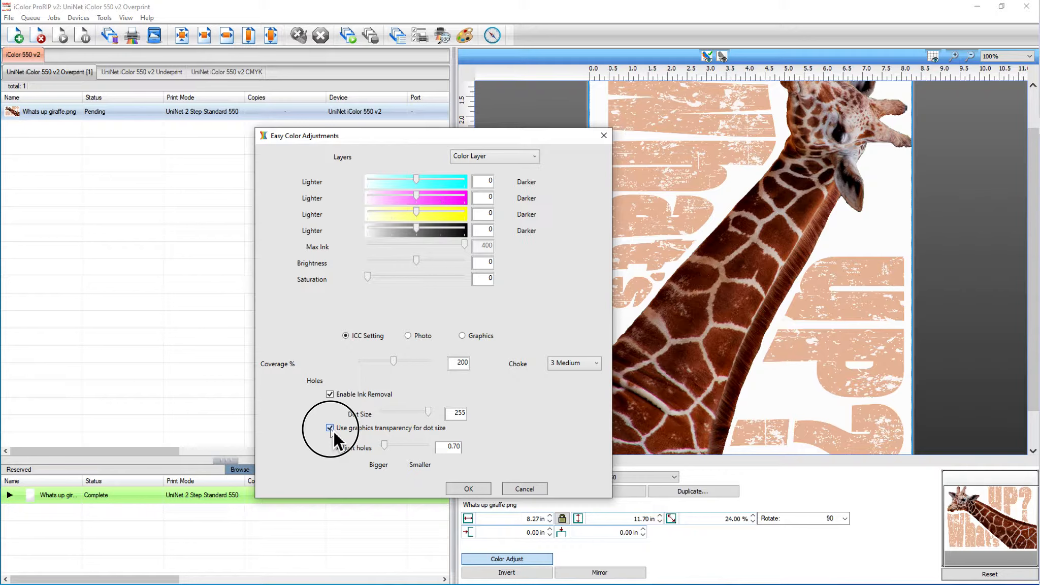
left_click(330, 427)
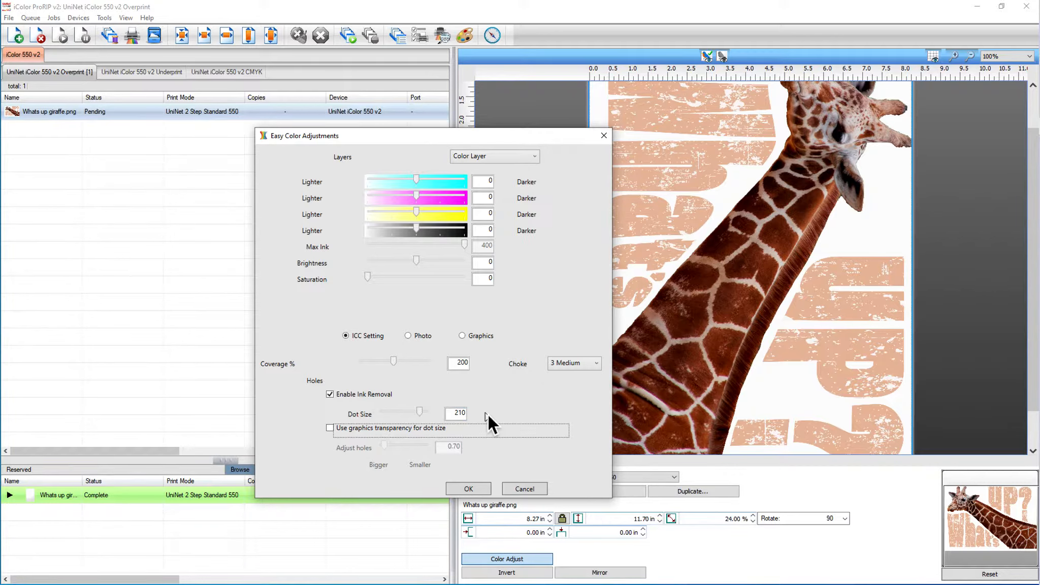
left_click(595, 362)
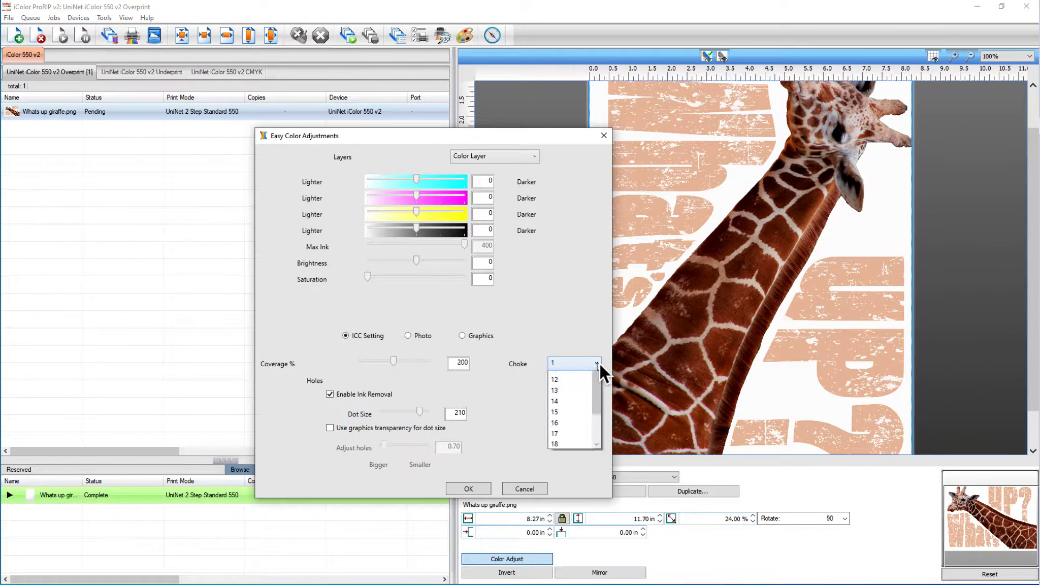
left_click(560, 379)
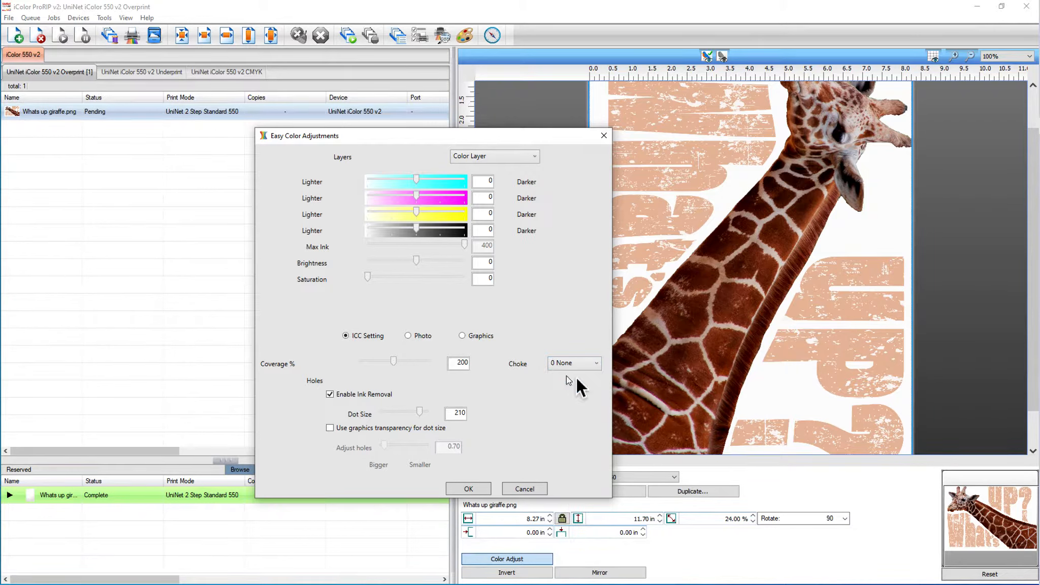
mouse_move(533, 375)
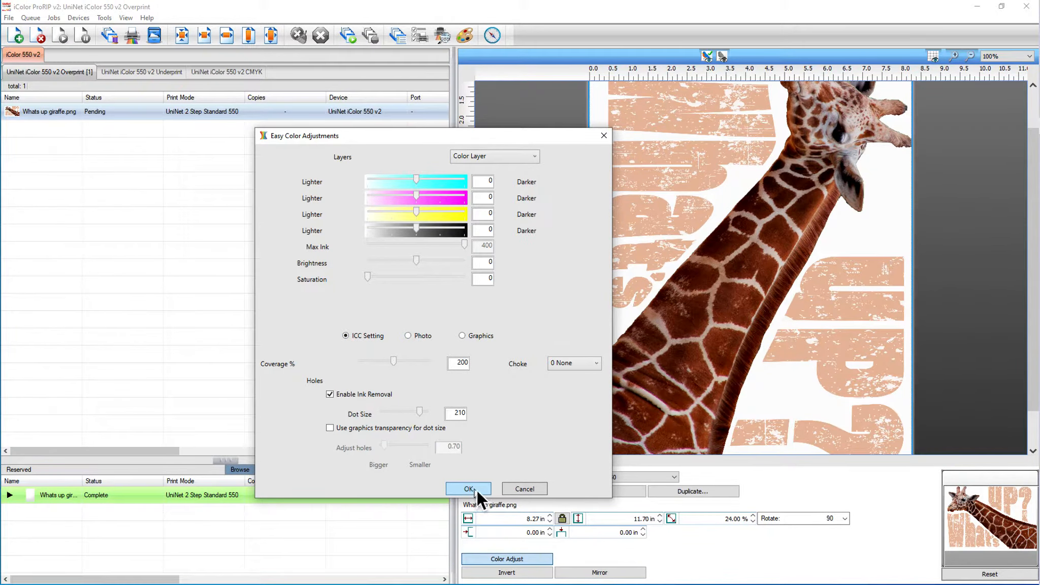
left_click(468, 488)
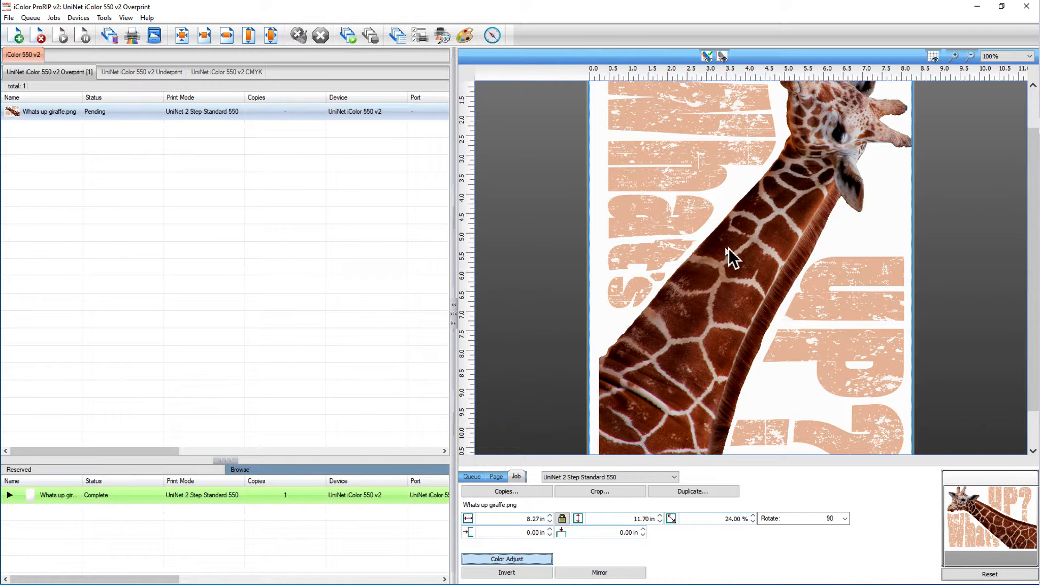
mouse_move(732, 297)
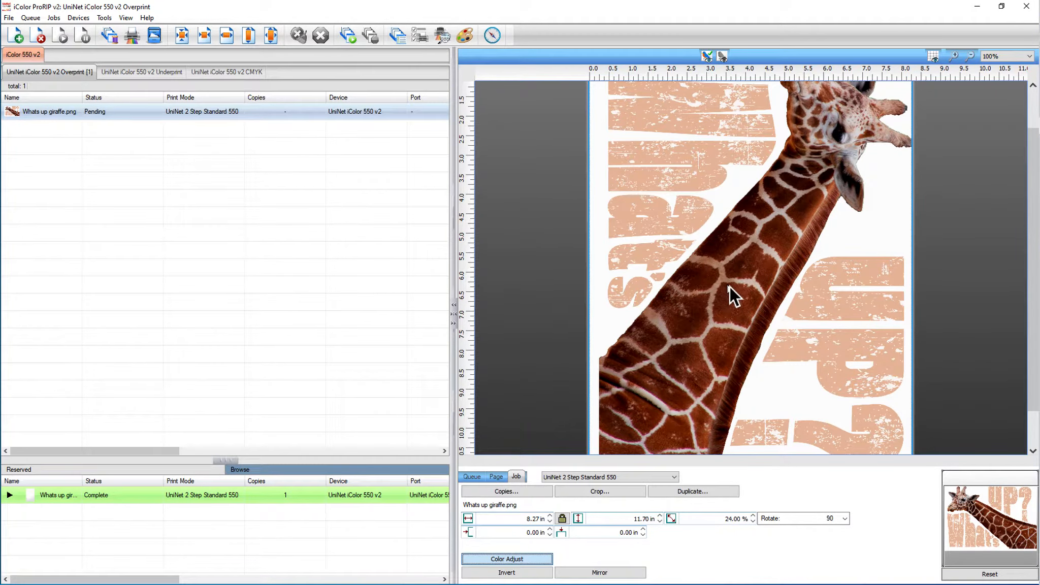
mouse_move(710, 316)
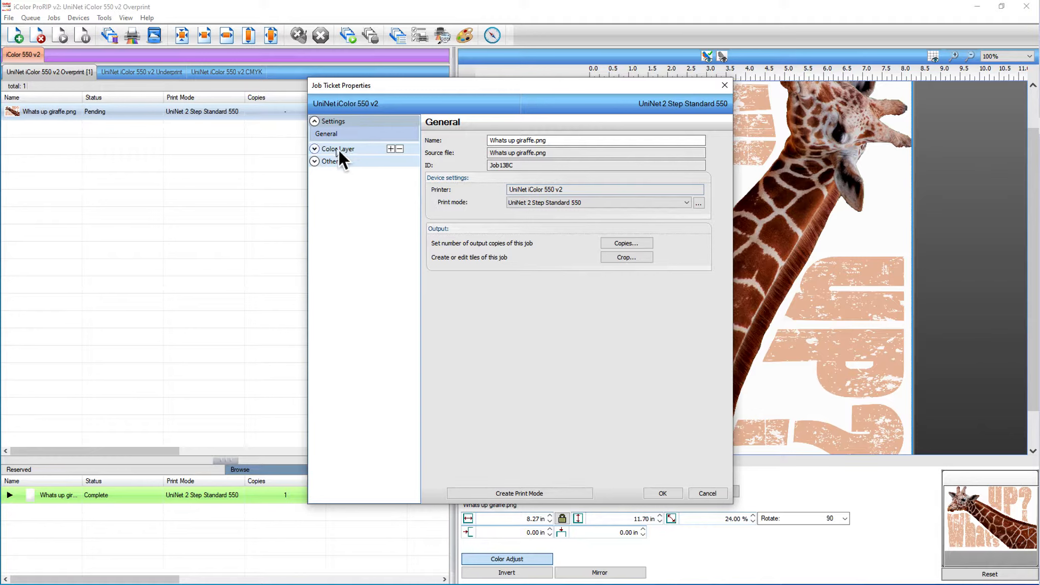
Step: Set the Color Layer ink removal shape to Line, frequency 28, angle 22
left_click(338, 149)
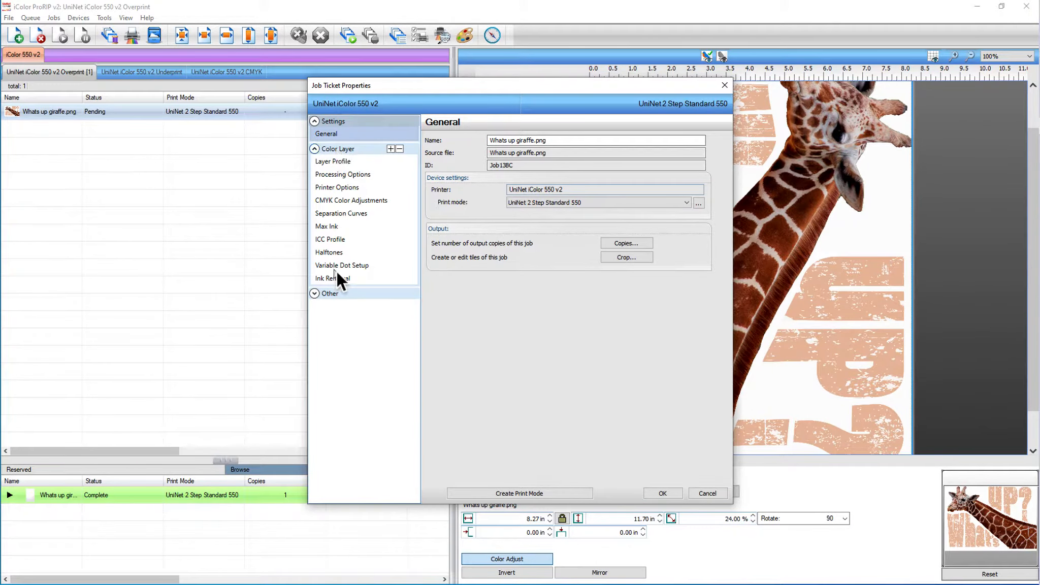
left_click(333, 278)
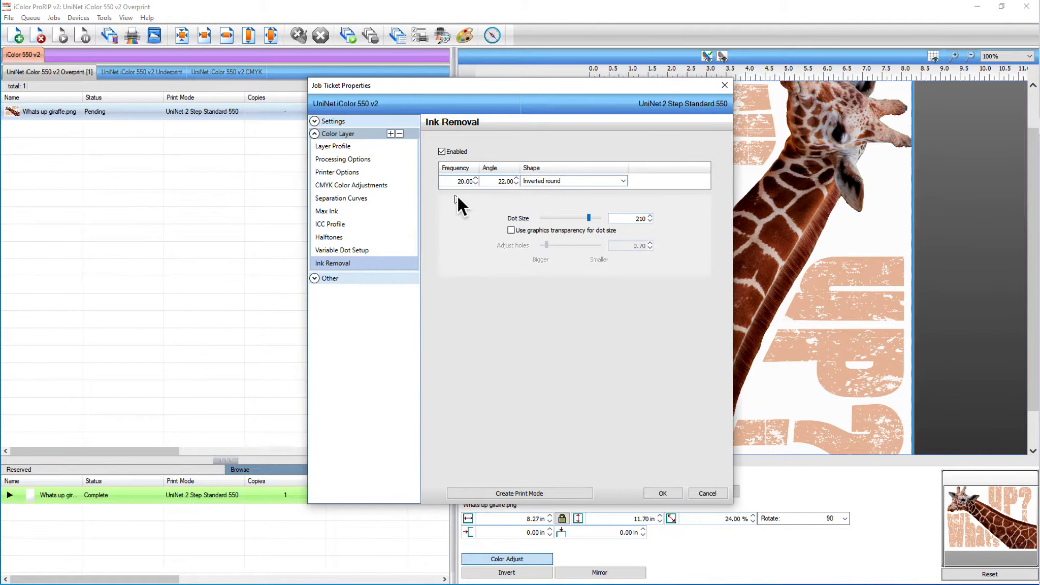
mouse_move(636, 192)
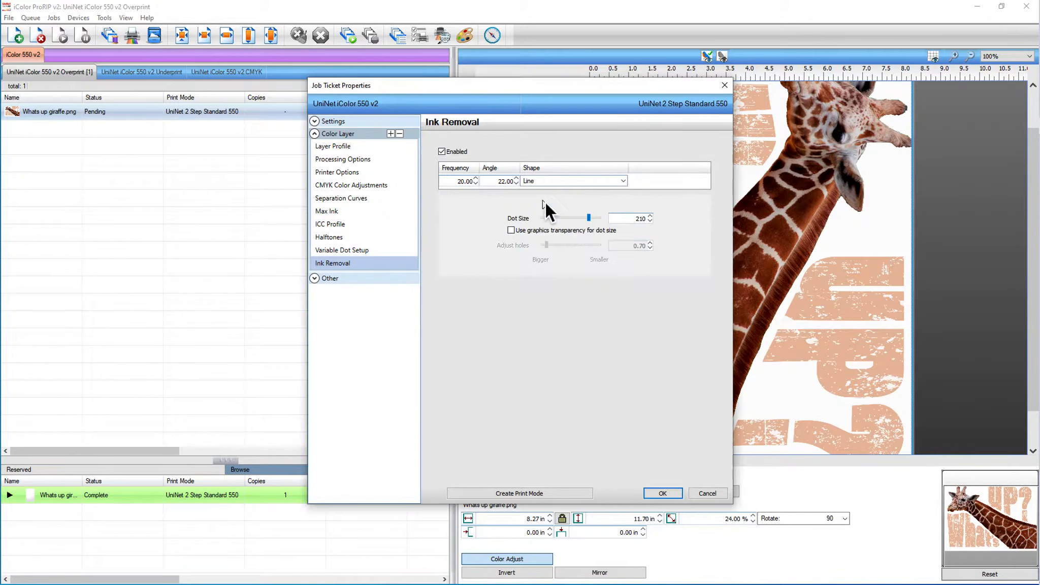
triple_click(460, 181)
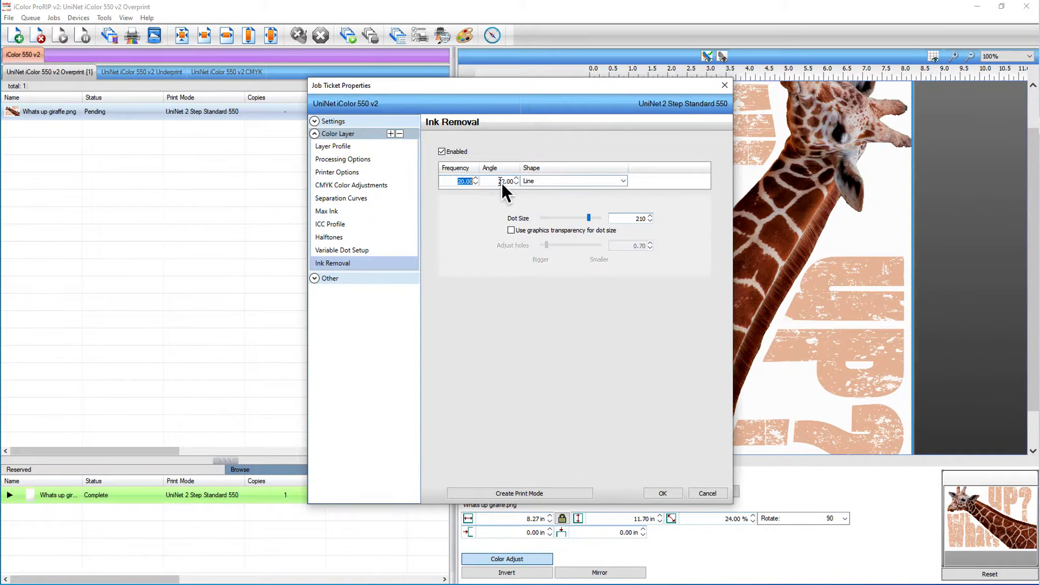
left_click(504, 181)
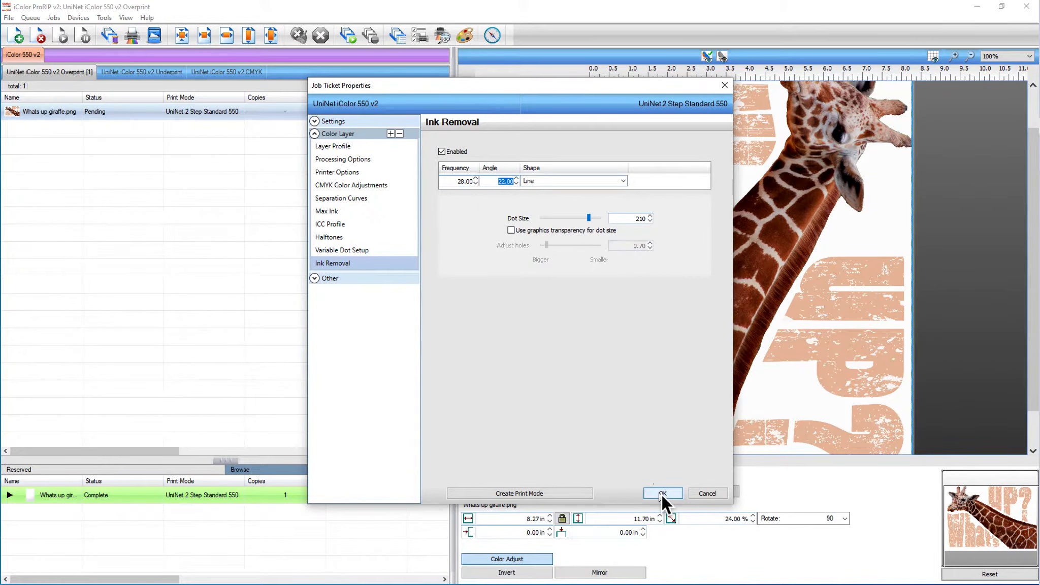
left_click(661, 493)
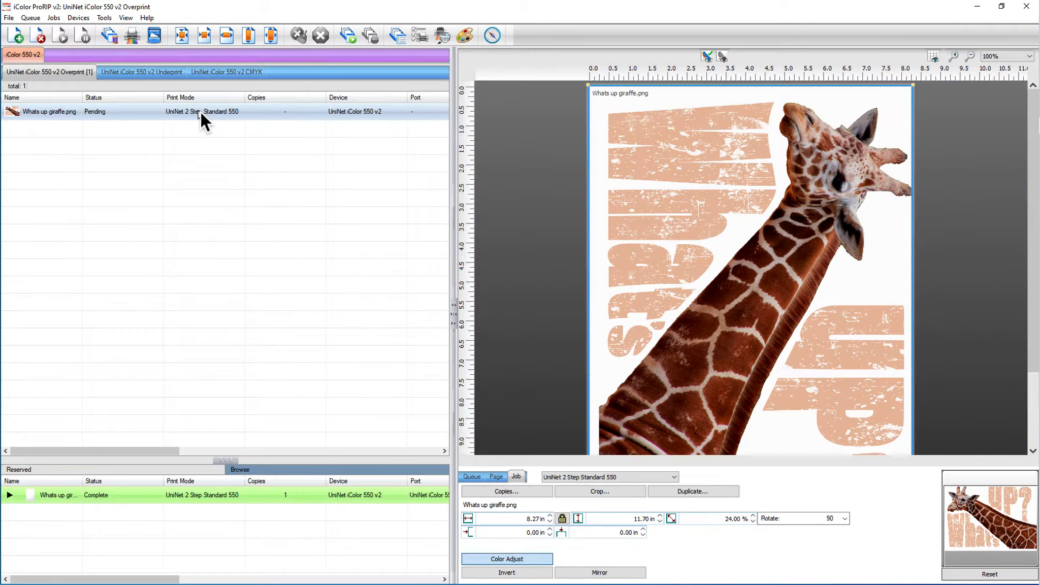
Step: RIP Only the Whats up giraffe.png job so it spools and holds
right_click(49, 111)
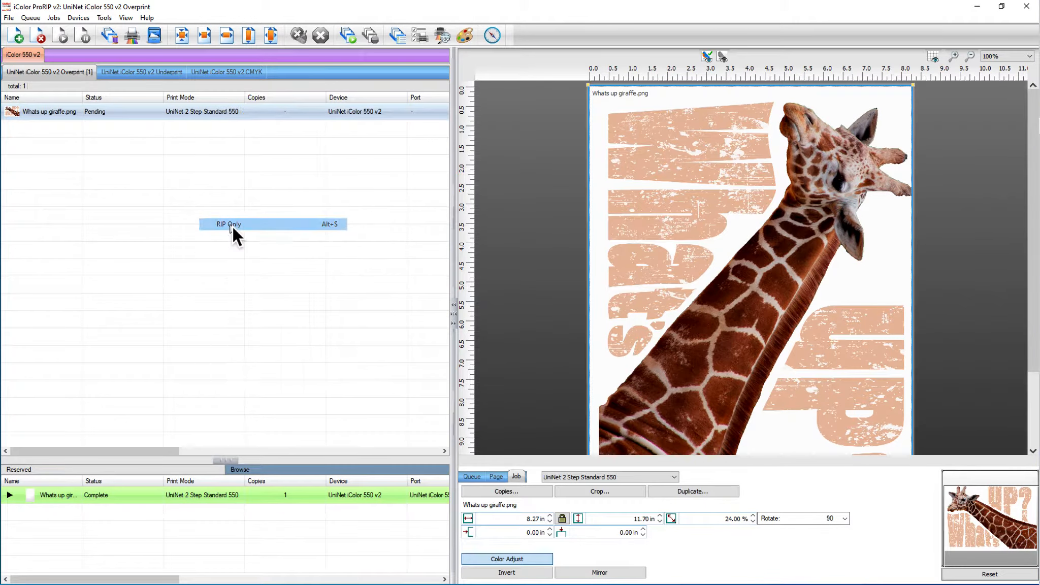
left_click(228, 224)
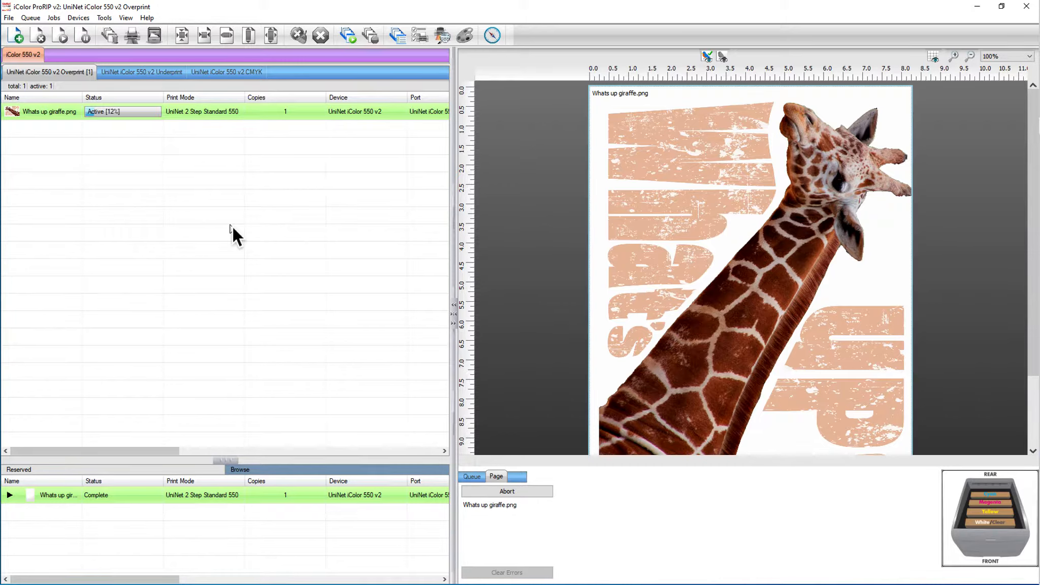
mouse_move(229, 236)
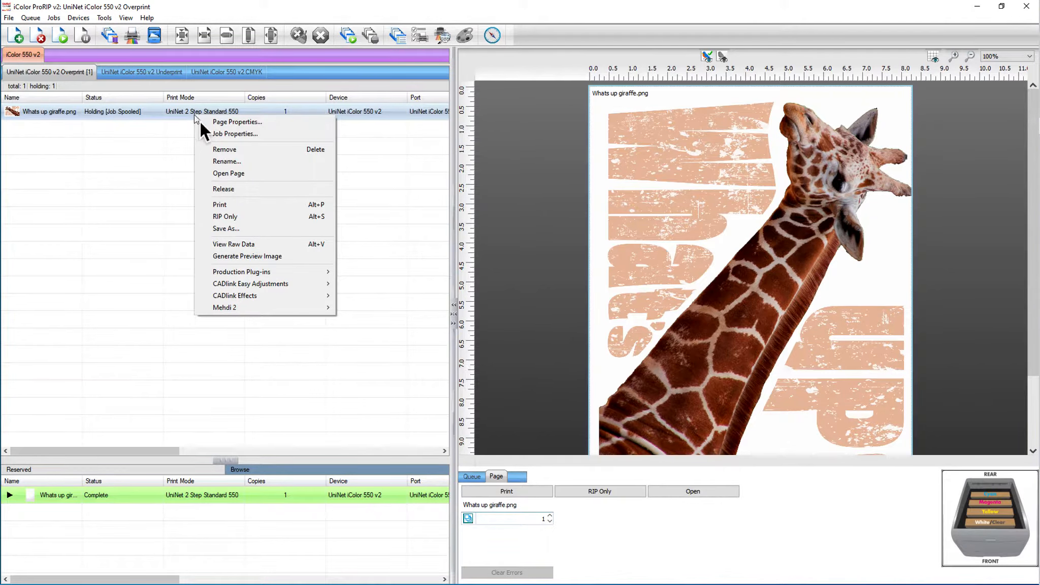
Step: View the spooled job's raw data and zoom in on the line pattern
left_click(232, 244)
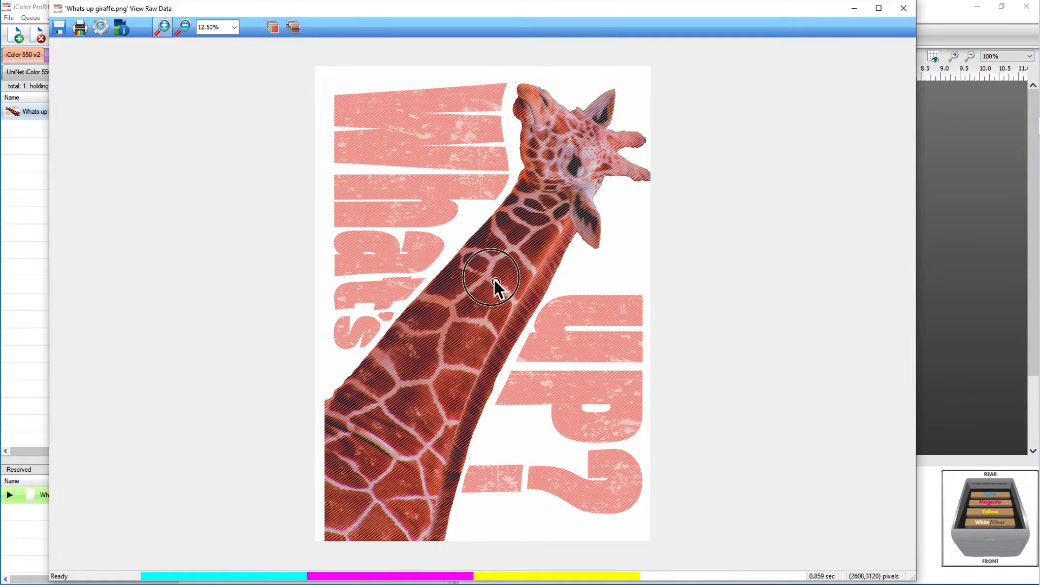
left_click(162, 27)
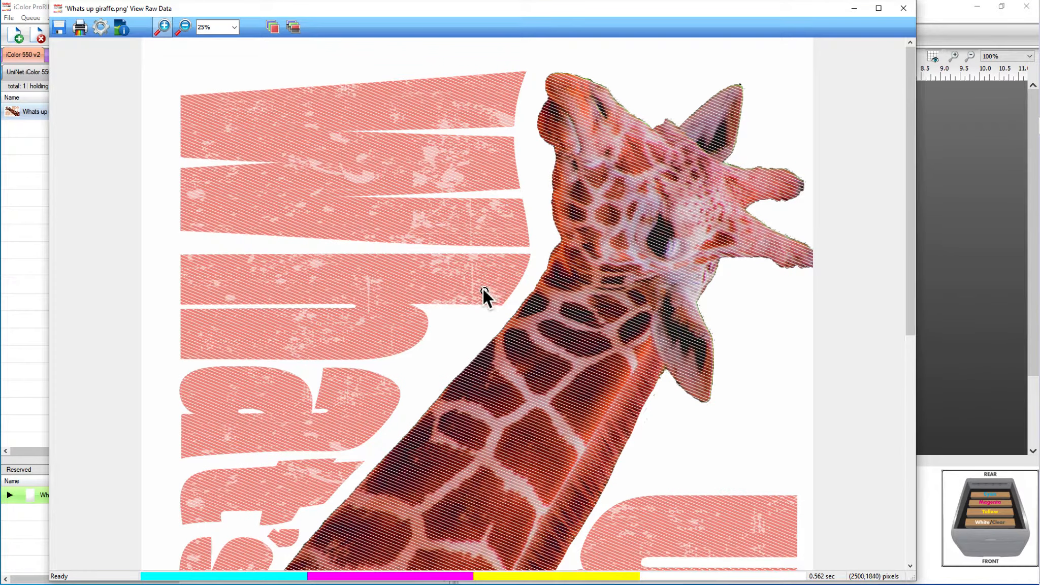
mouse_move(626, 328)
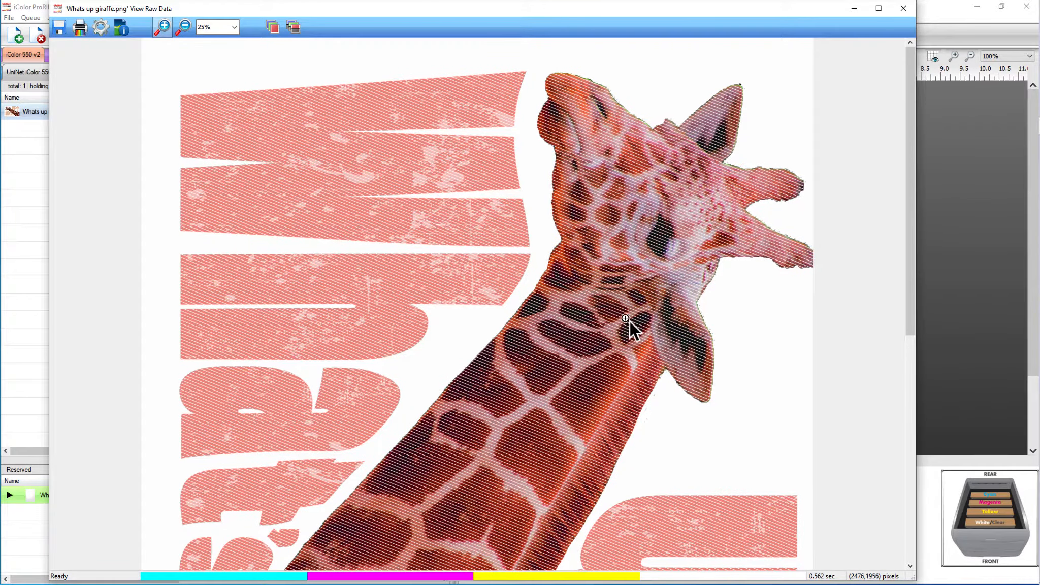
mouse_move(574, 362)
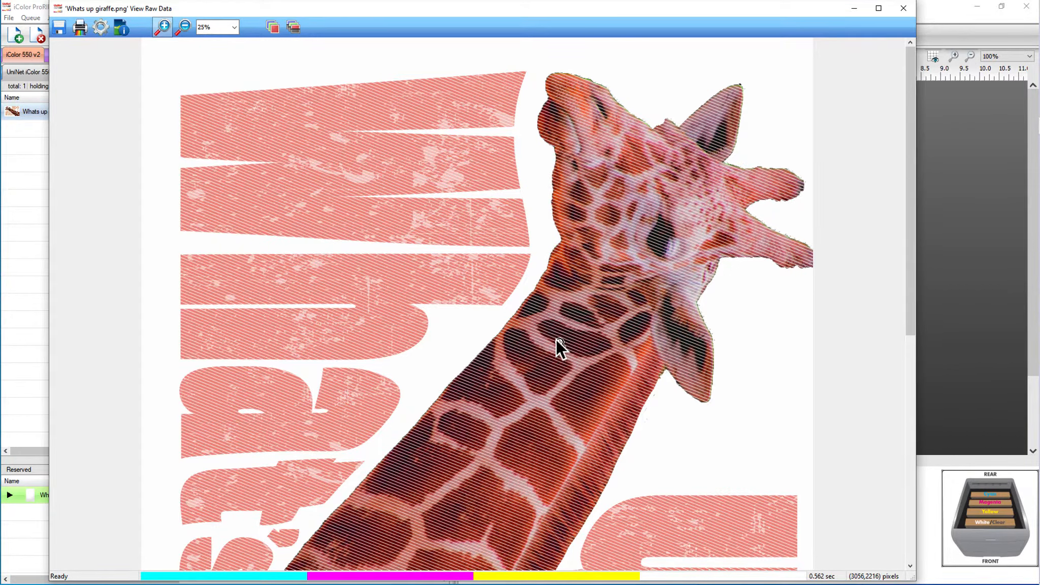
mouse_move(59, 26)
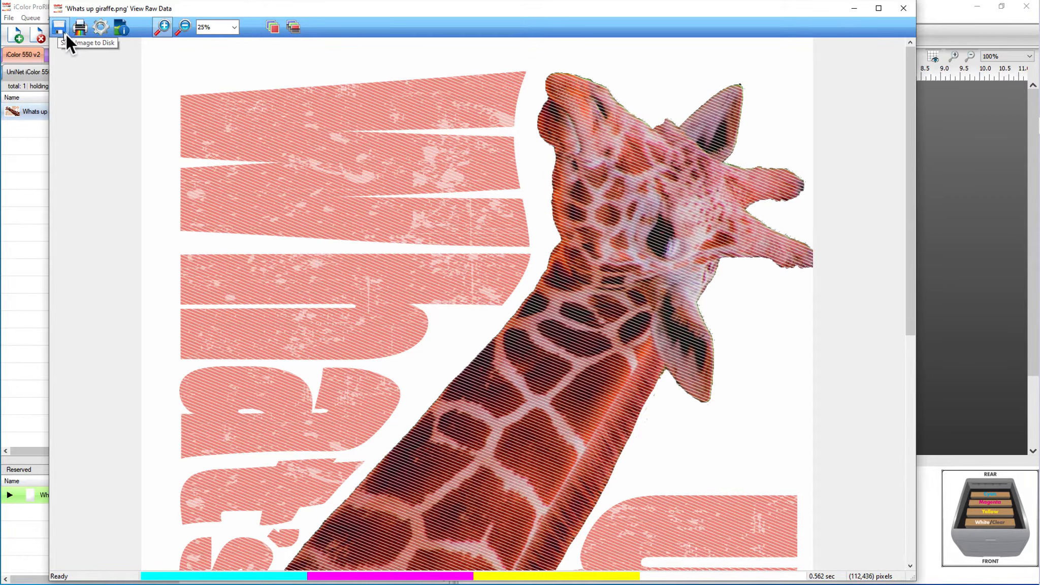
Step: Save the raw image as the whole page at the chosen resolution
left_click(59, 26)
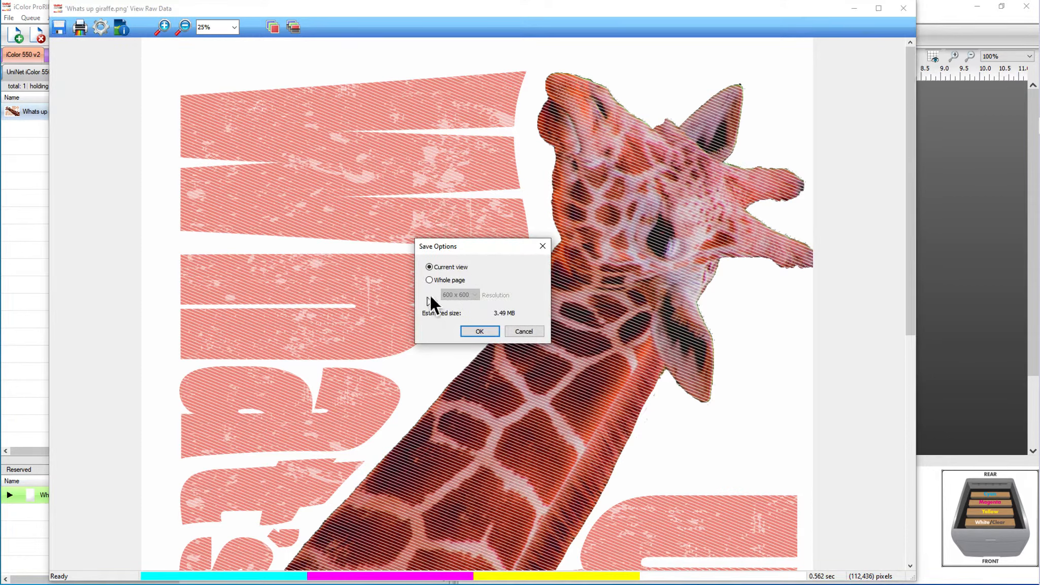
left_click(429, 280)
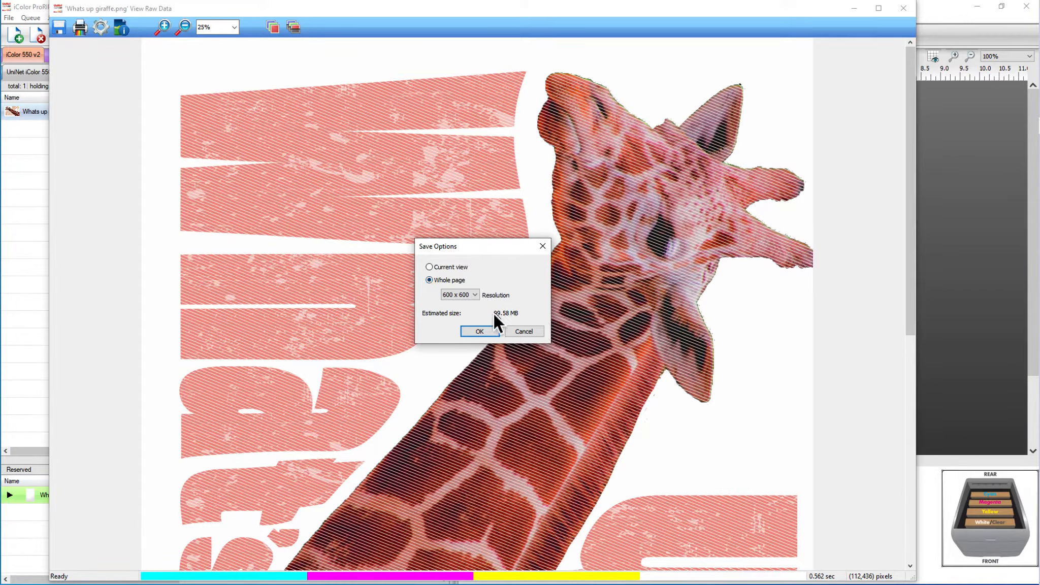
left_click(473, 294)
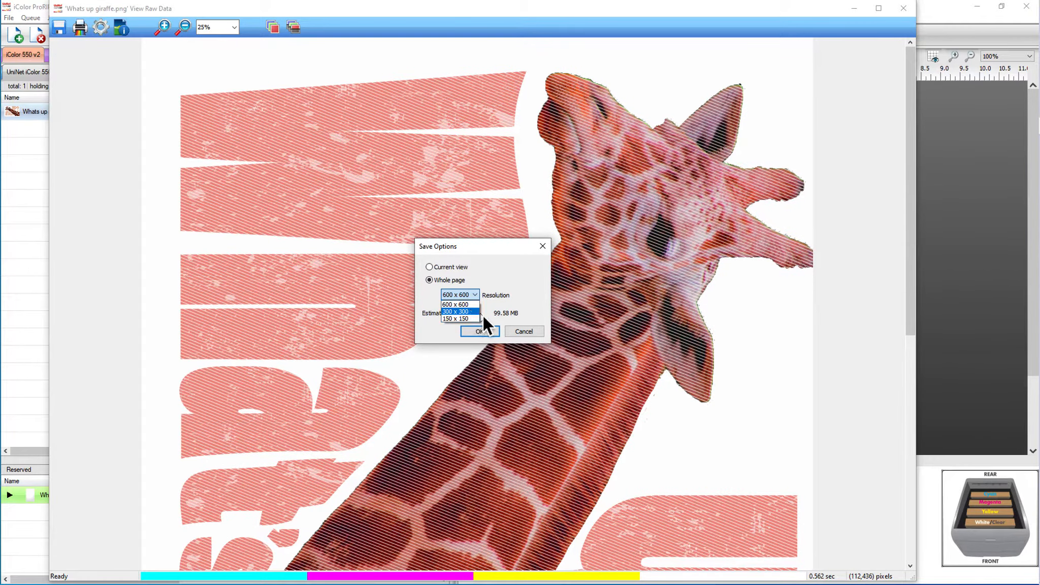
left_click(479, 332)
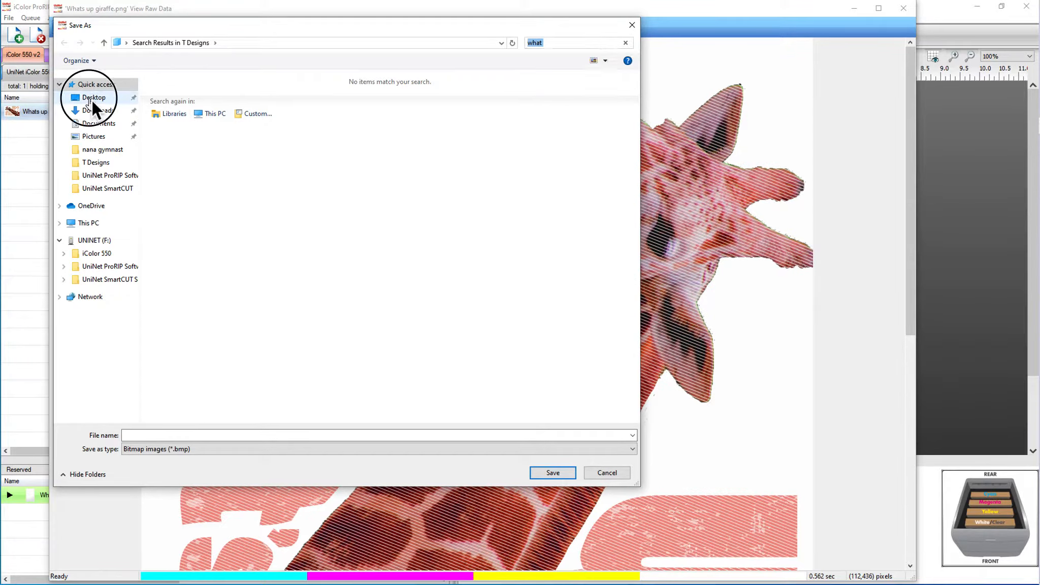
Step: Save it to the Desktop as Giraffe lines, replacing the existing file
left_click(94, 98)
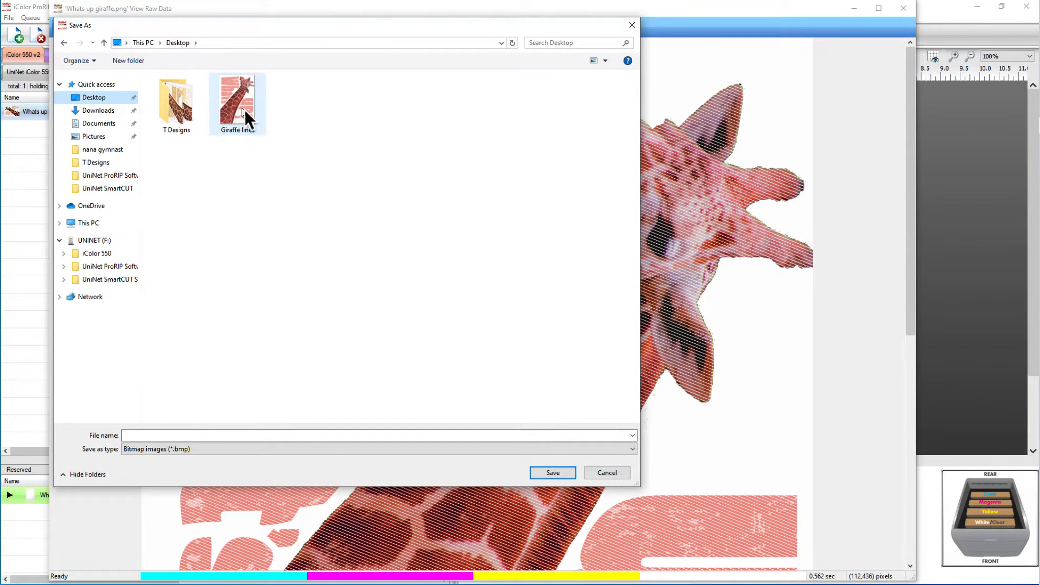
left_click(236, 100)
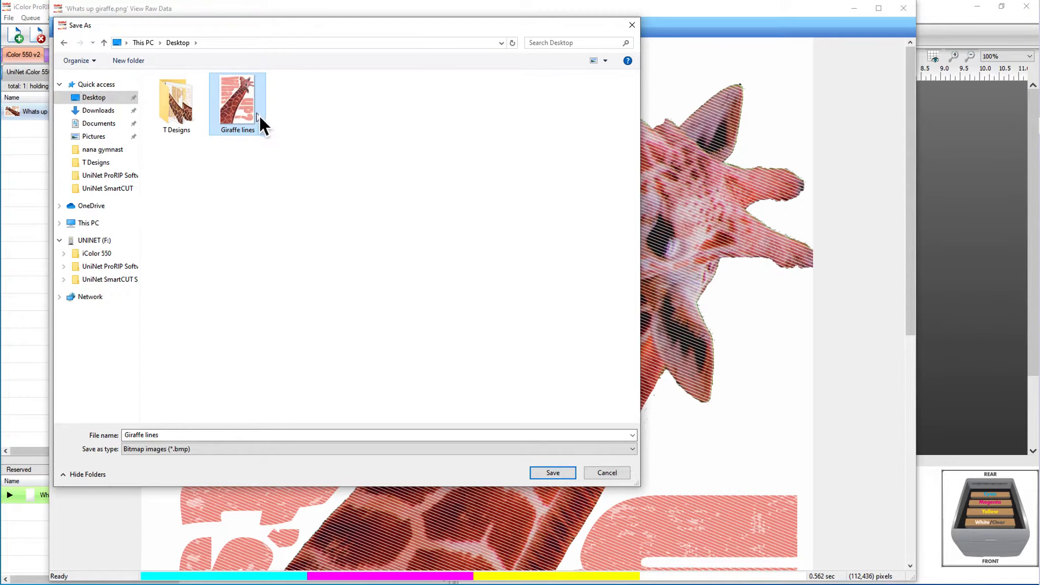
left_click(552, 472)
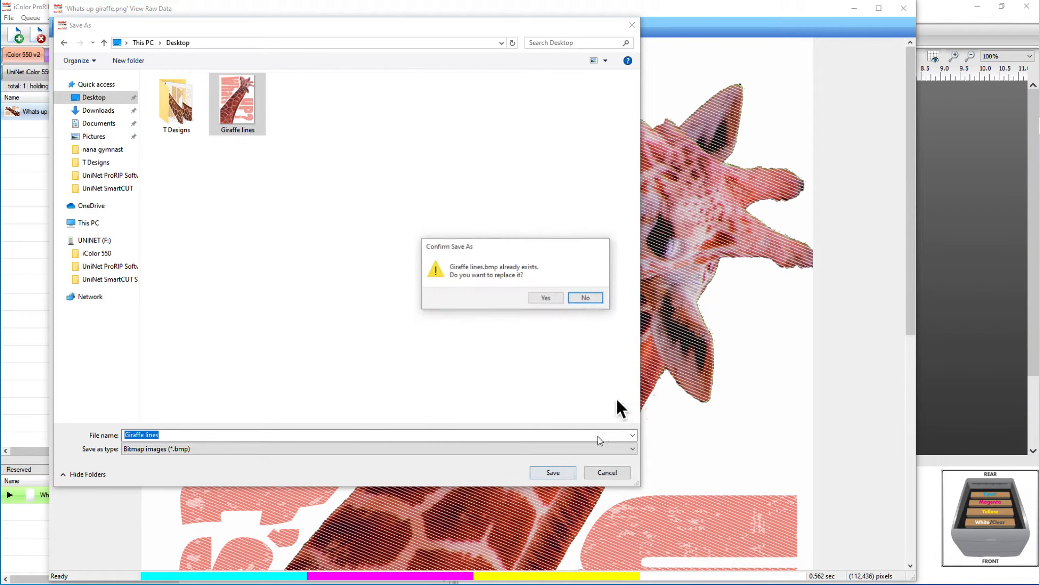
left_click(545, 297)
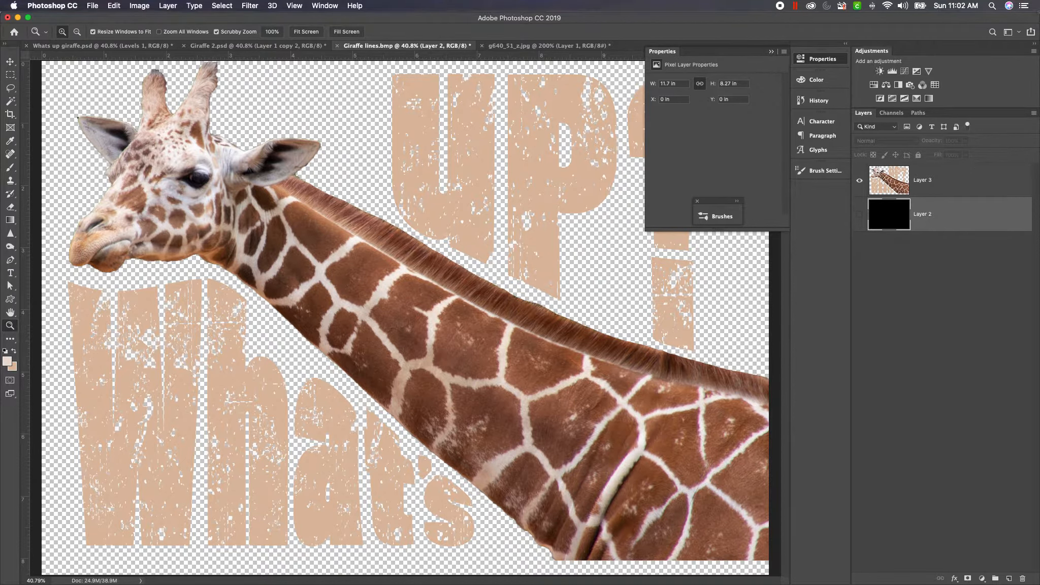
Step: Close the Properties panel to reveal the black Layer 2 behind the artwork
left_click(771, 51)
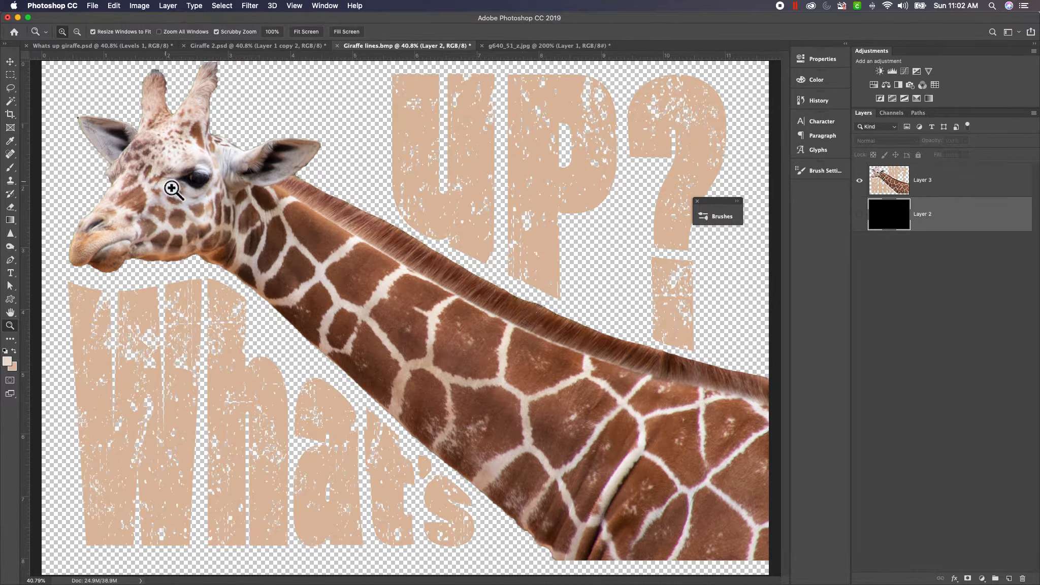
mouse_move(491, 284)
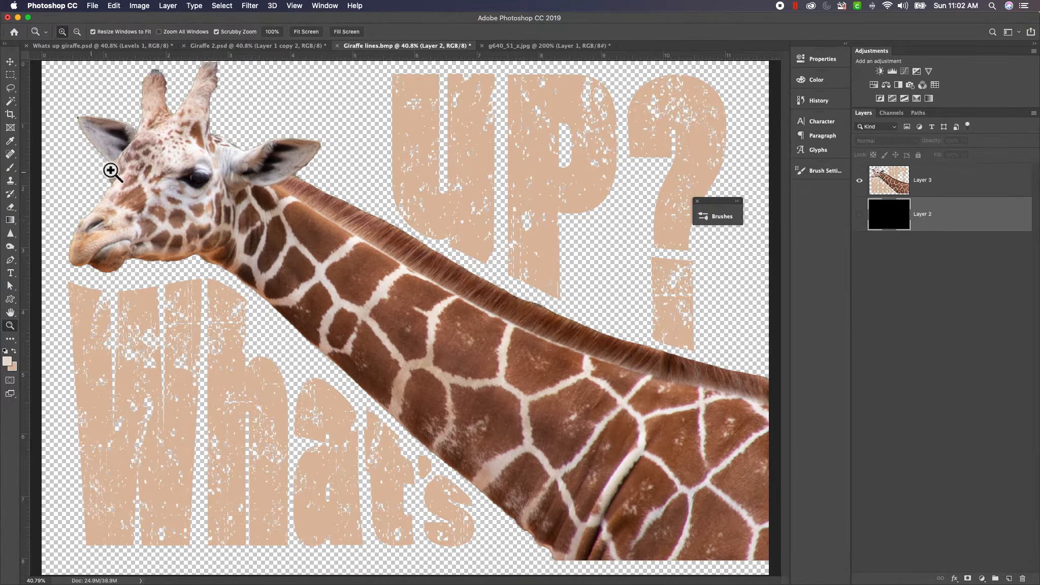
mouse_move(231, 206)
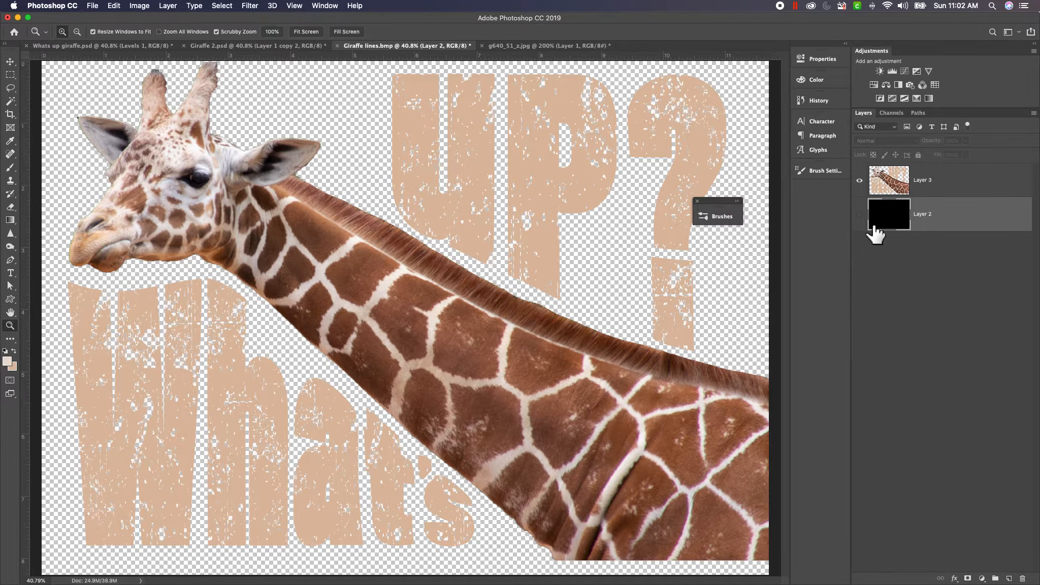
mouse_move(868, 230)
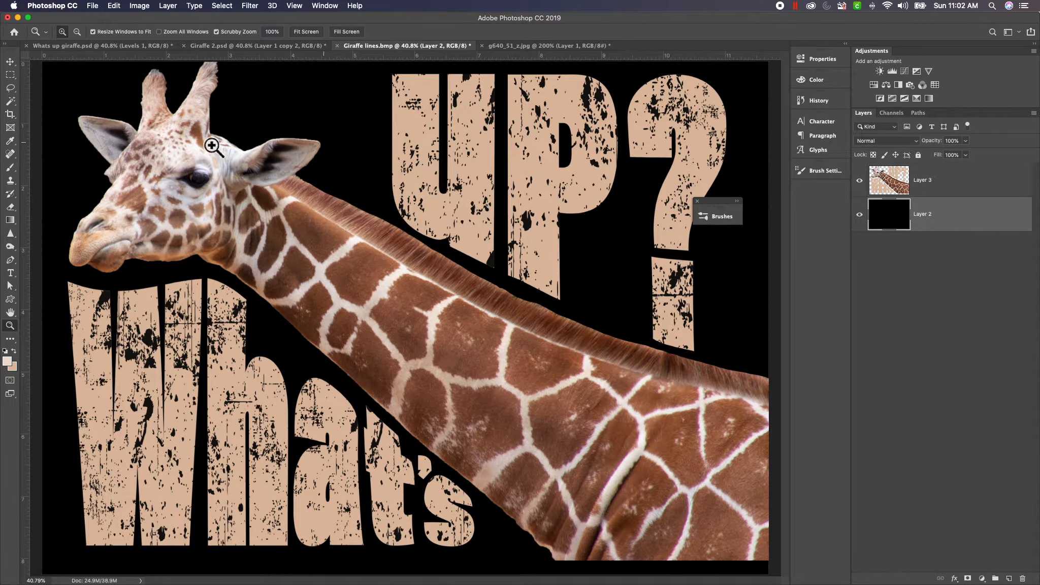
mouse_move(377, 83)
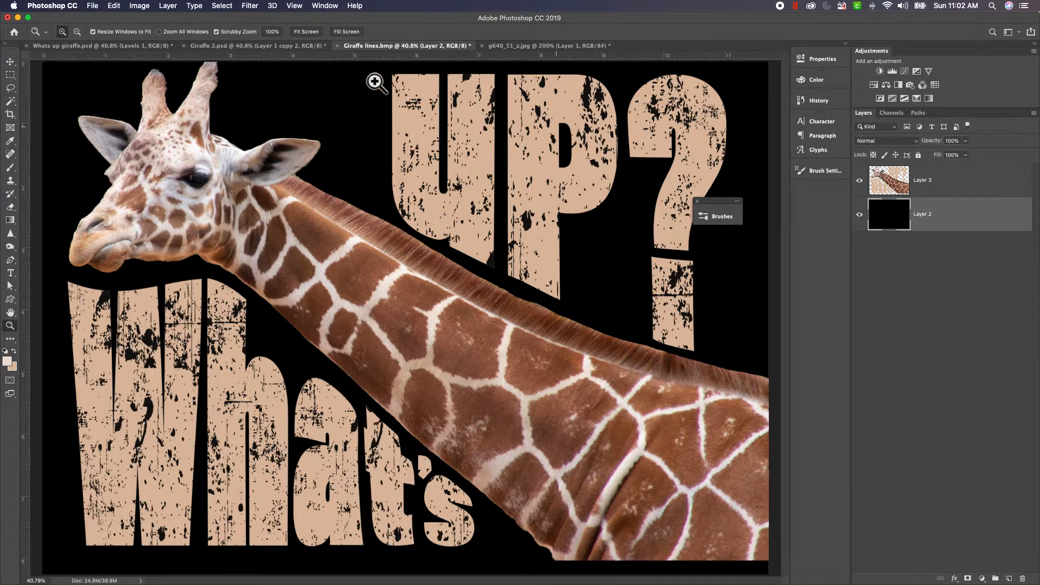
left_click(93, 5)
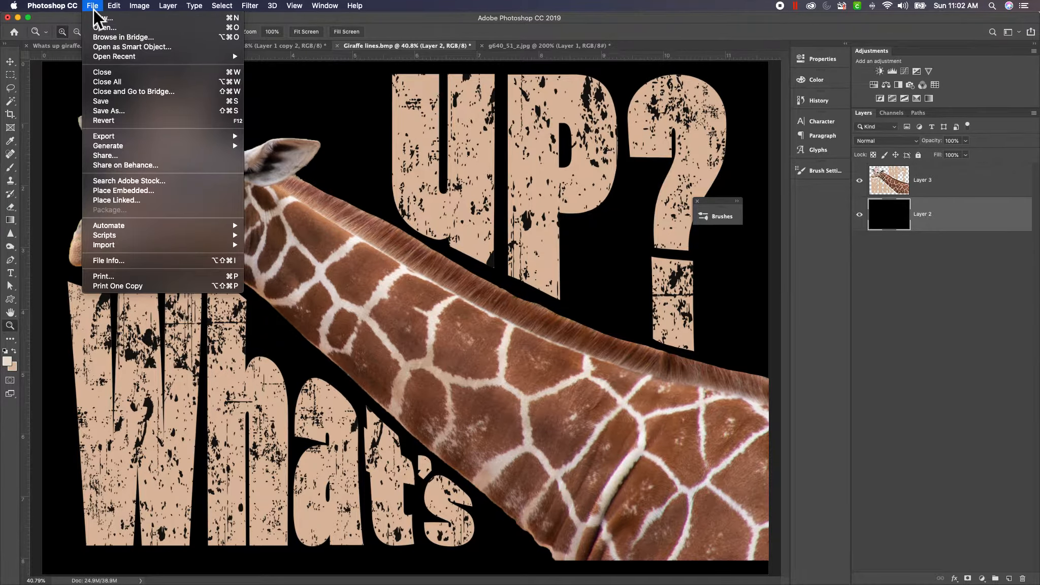
mouse_move(123, 191)
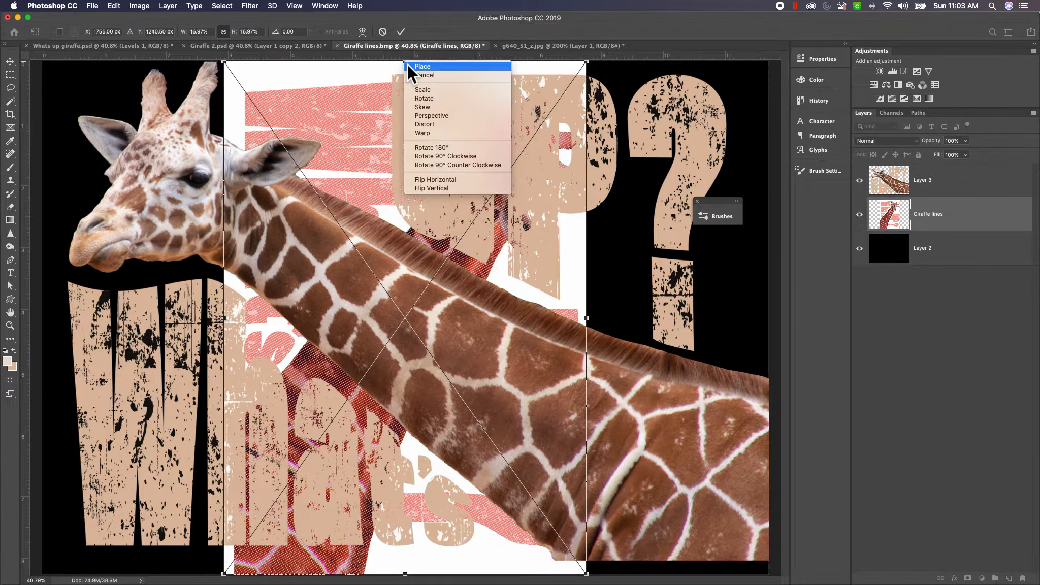
mouse_move(441, 180)
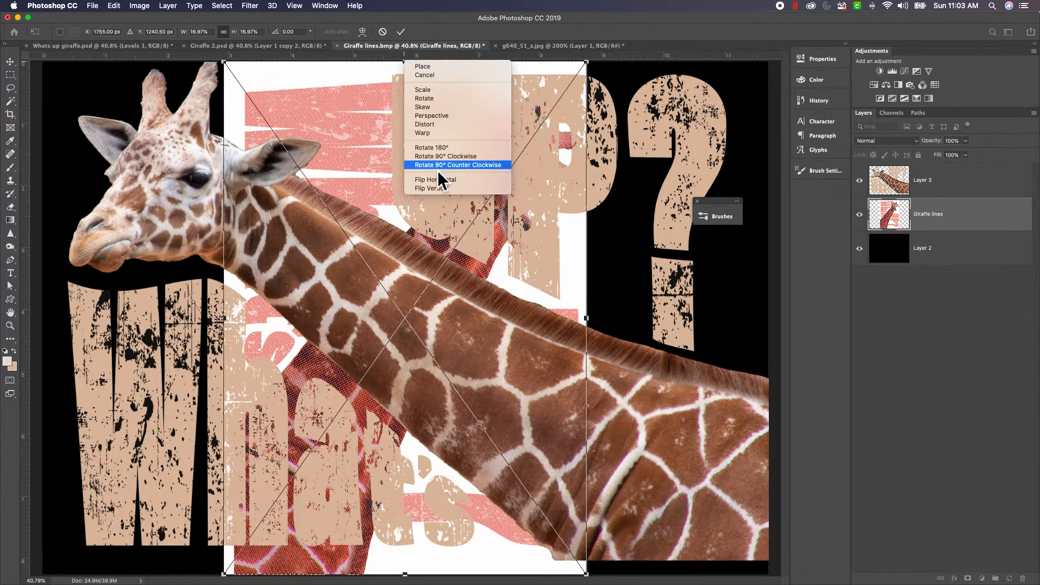
Step: Rotate the placed Giraffe lines.bmp 90° counterclockwise to match the artwork
left_click(457, 165)
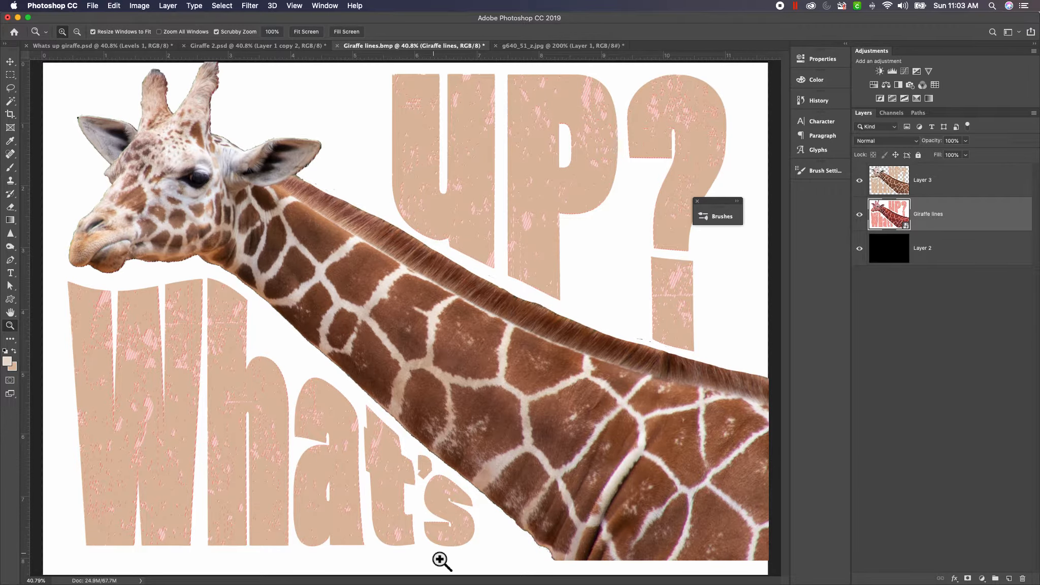
mouse_move(773, 184)
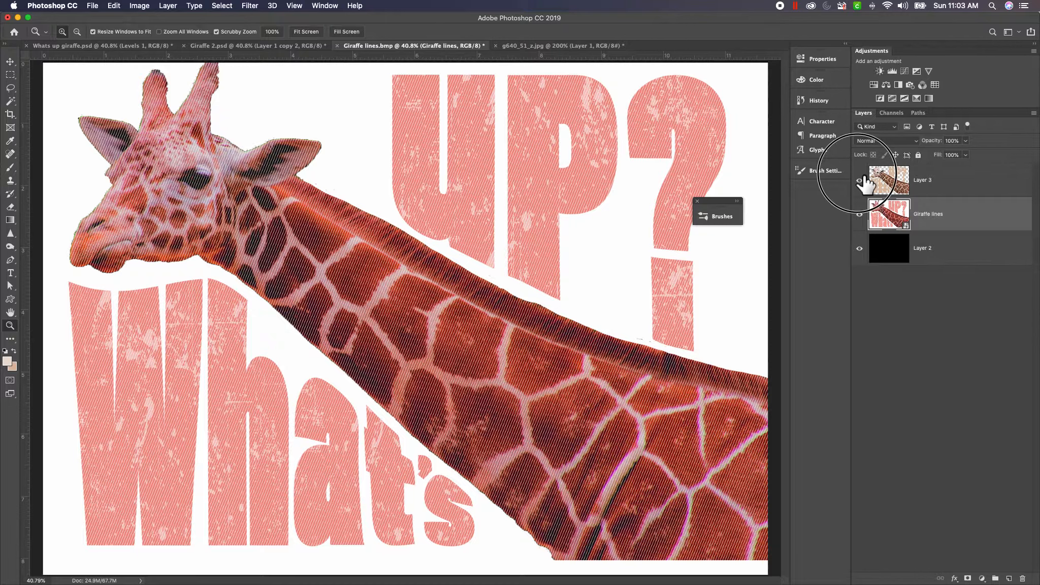
Step: Toggle the original artwork off to inspect the line bitmap, then pick the Magic Wand
left_click(860, 180)
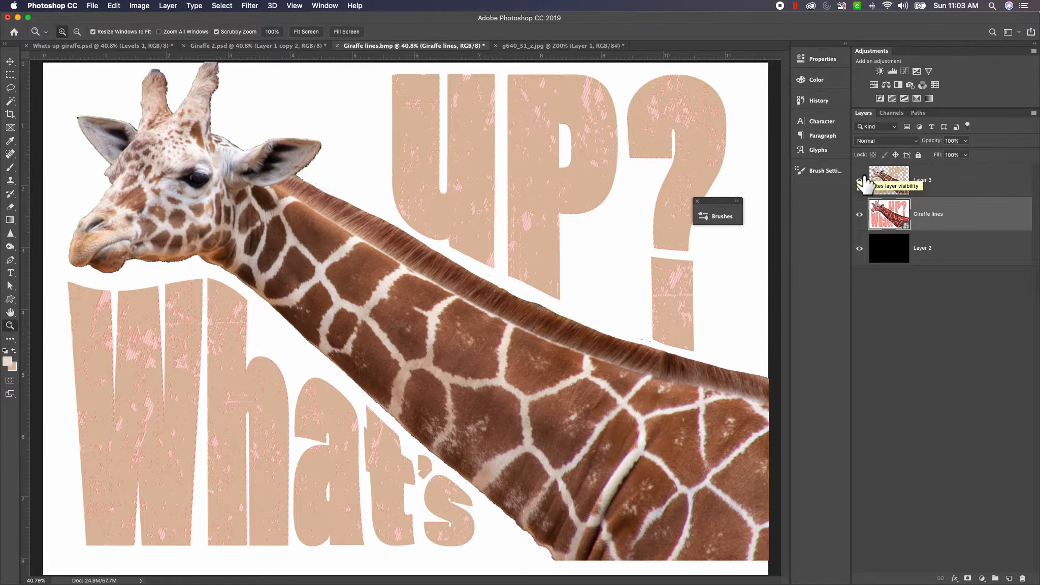
left_click(860, 179)
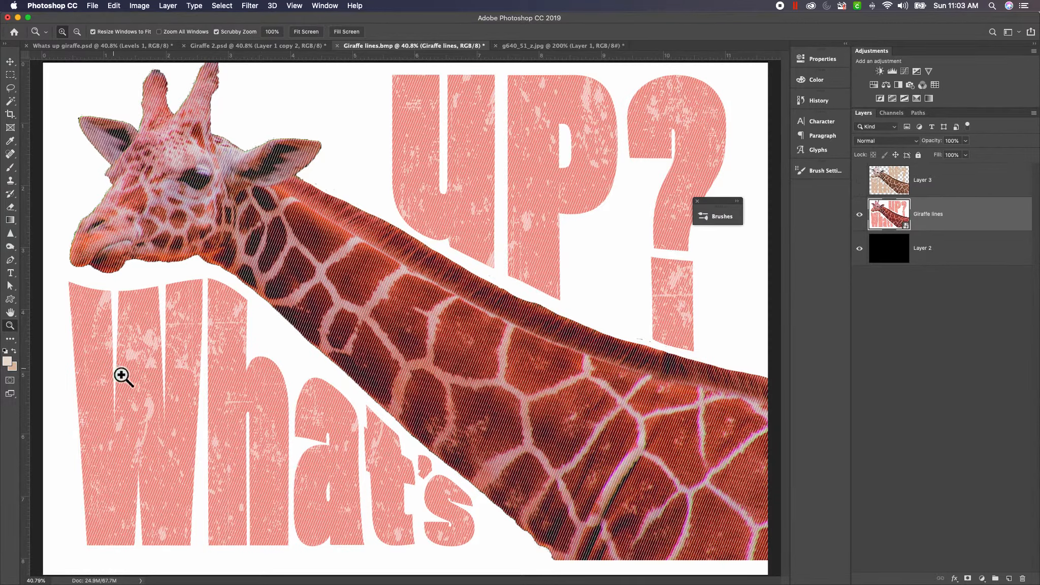
mouse_move(143, 370)
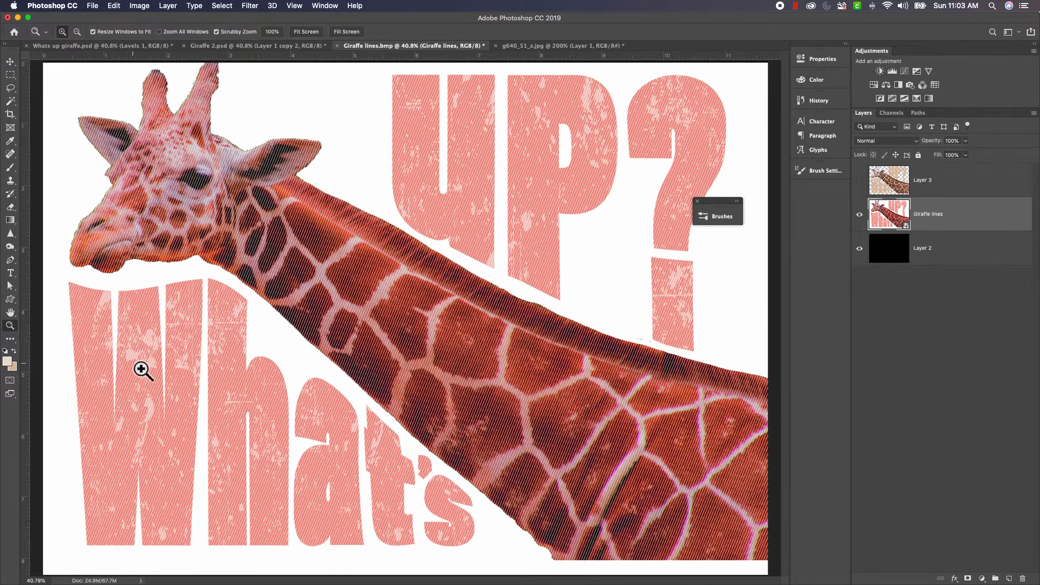
mouse_move(125, 397)
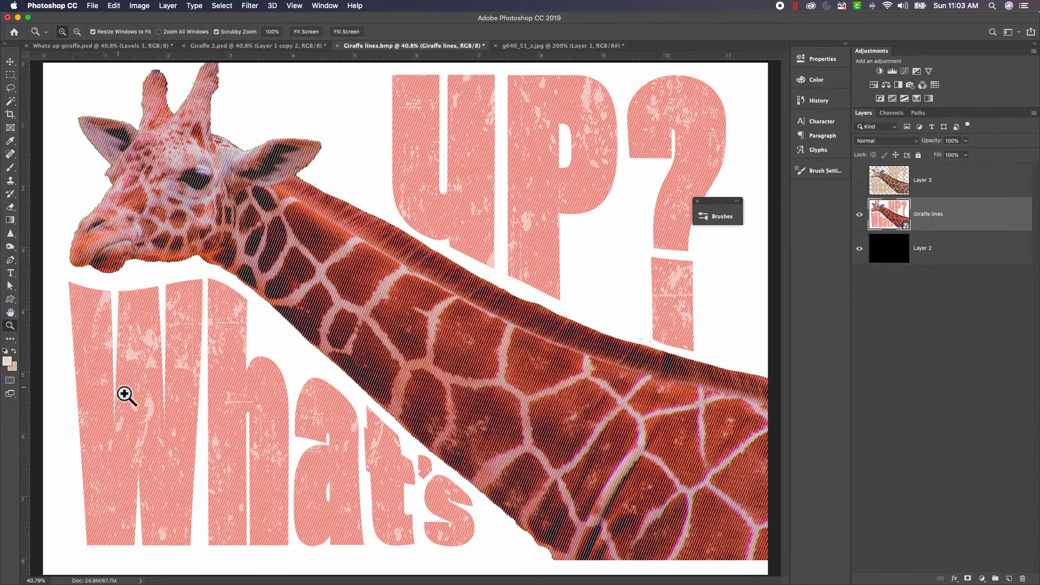
mouse_move(164, 349)
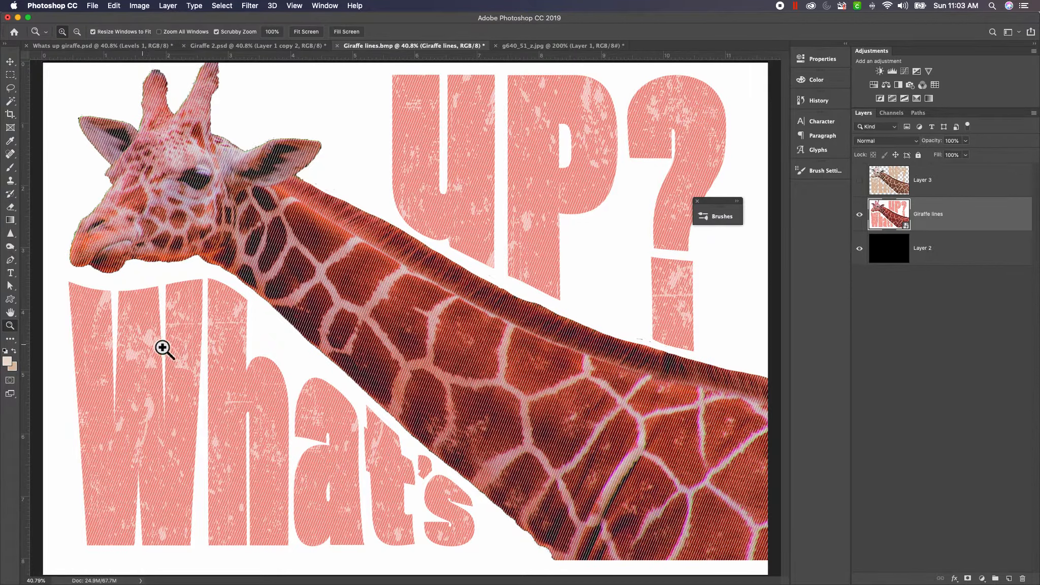
mouse_move(149, 229)
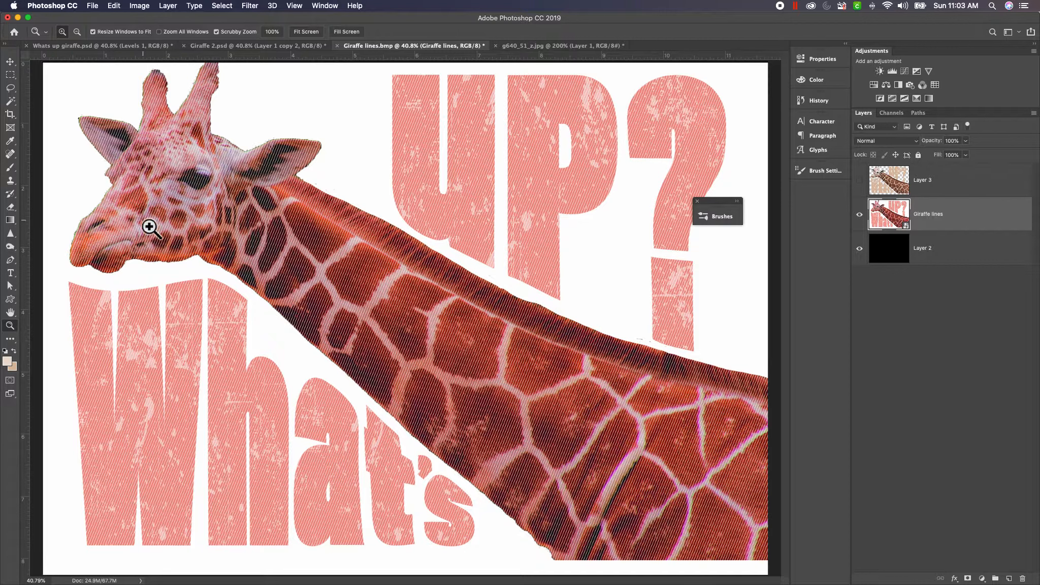
mouse_move(147, 344)
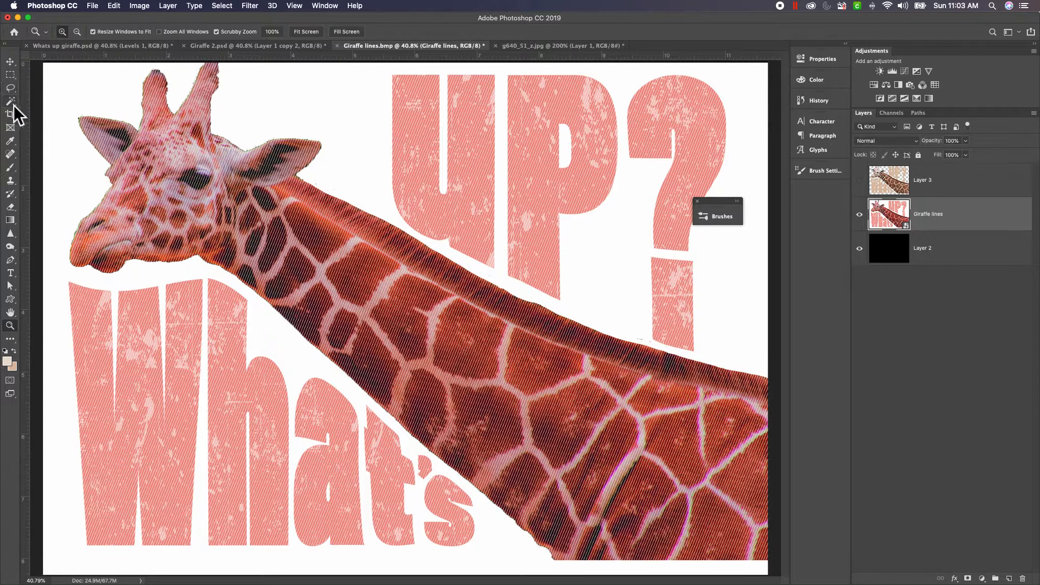
left_click(10, 101)
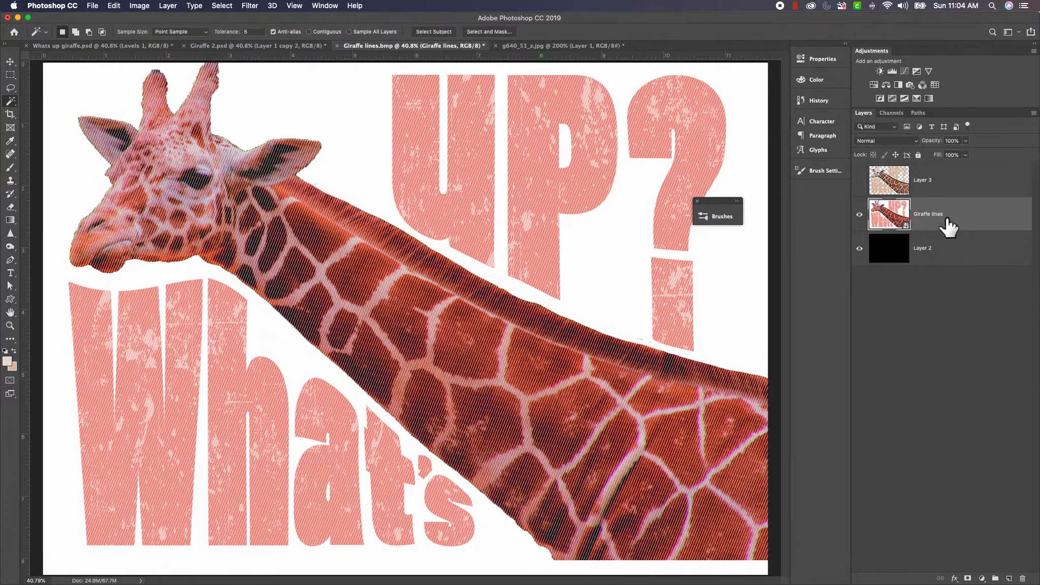
Step: Rasterize the Giraffe lines layer from its right-click menu
right_click(927, 214)
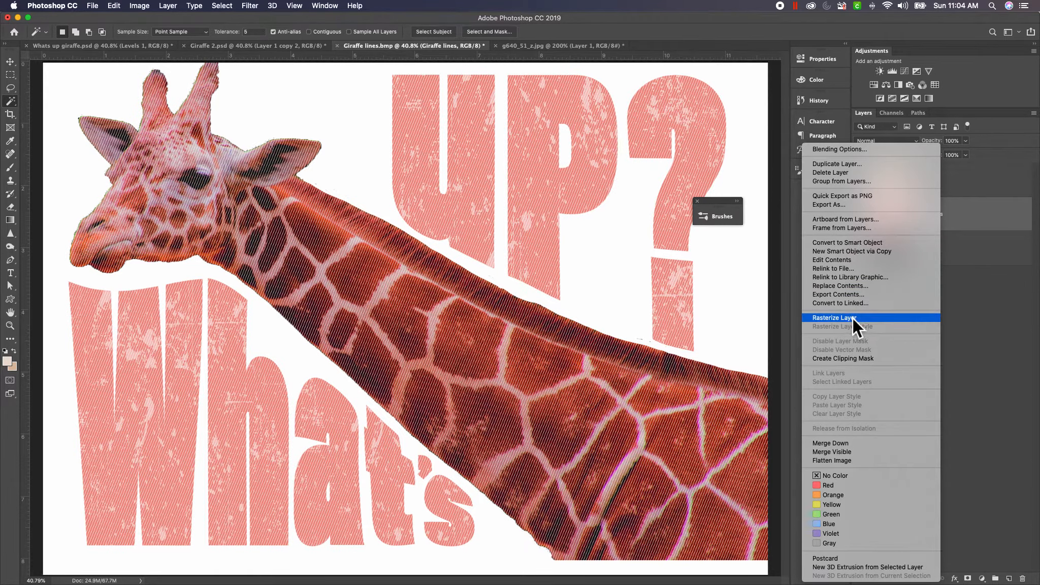
left_click(834, 317)
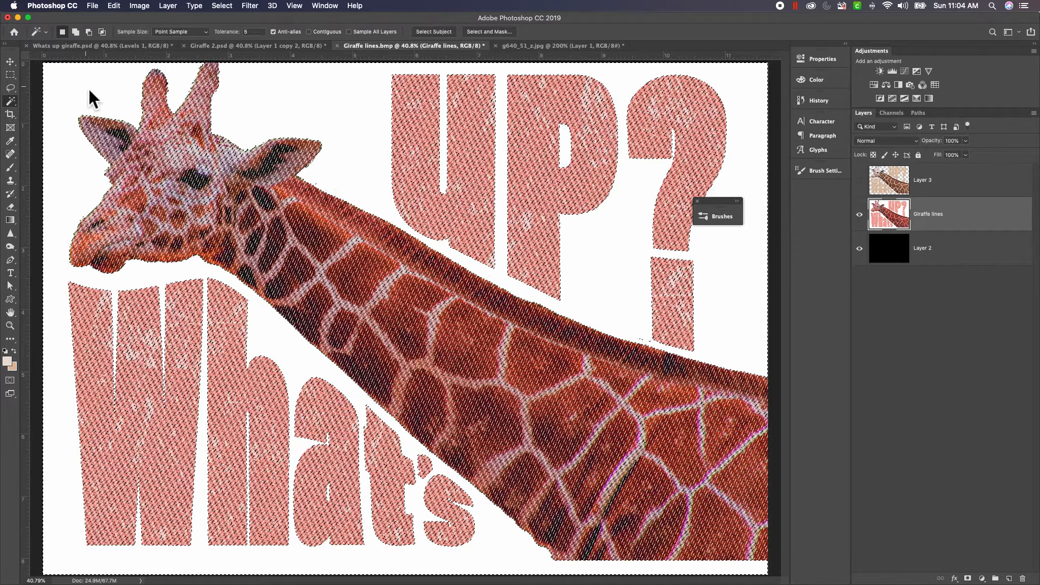
mouse_move(11, 89)
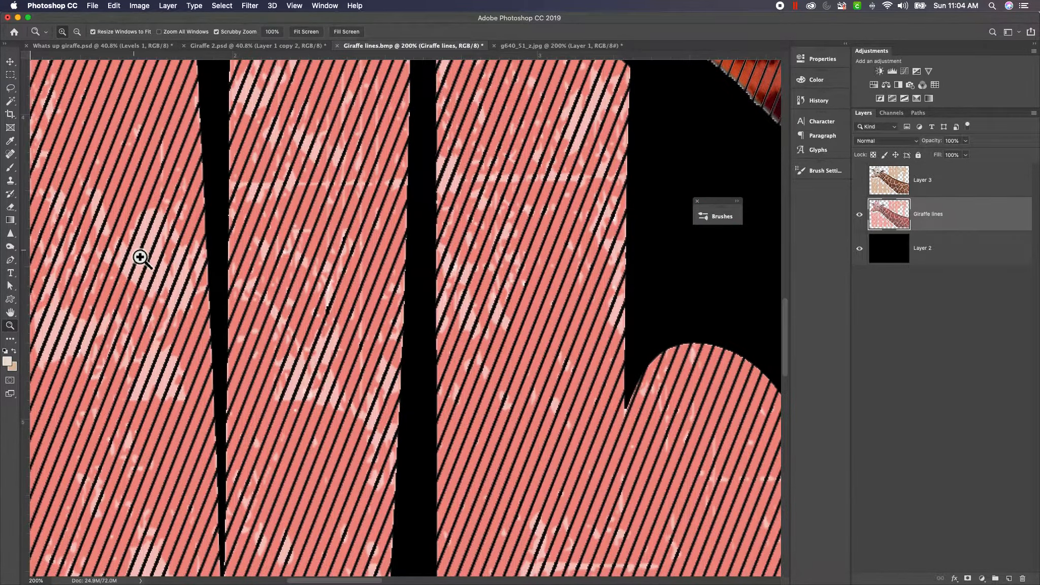
mouse_move(166, 235)
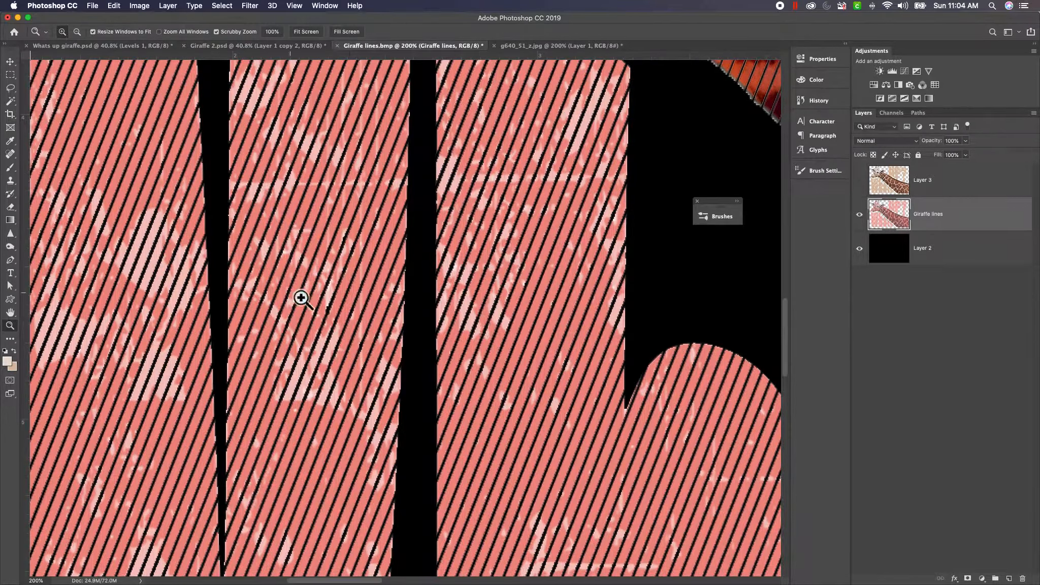
mouse_move(17, 110)
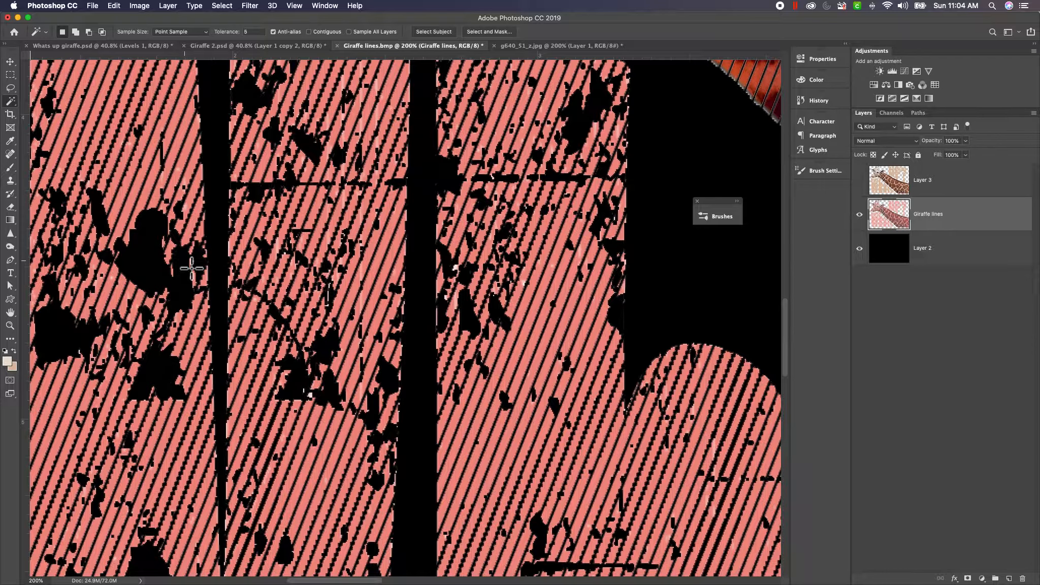
Step: Select the remaining pale pink speckles on the Giraffe lines layer
left_click(294, 5)
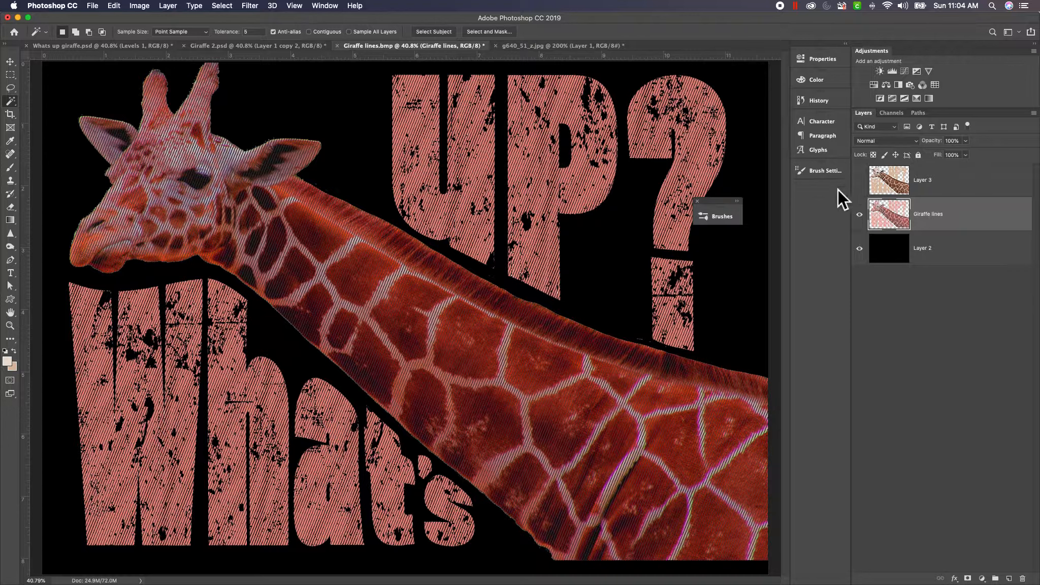
Step: Show Layer 3 and clip it to the Giraffe lines layer
left_click(860, 181)
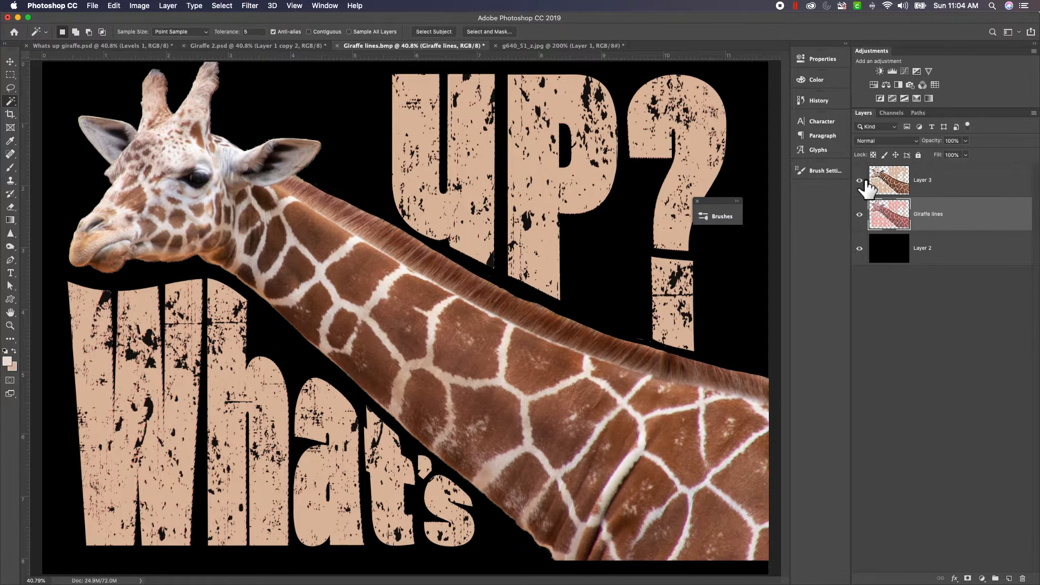
mouse_move(860, 182)
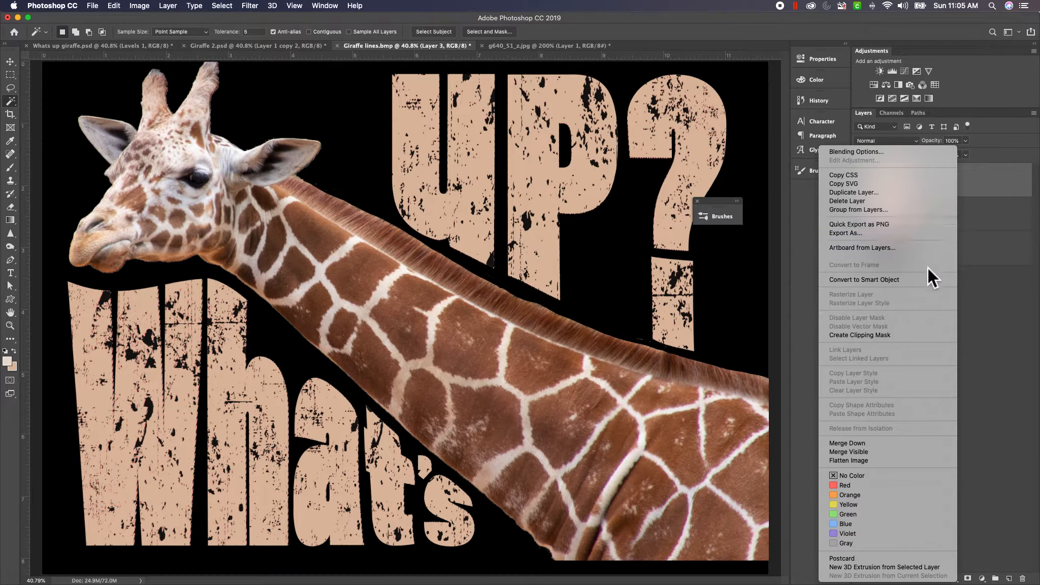
mouse_move(914, 335)
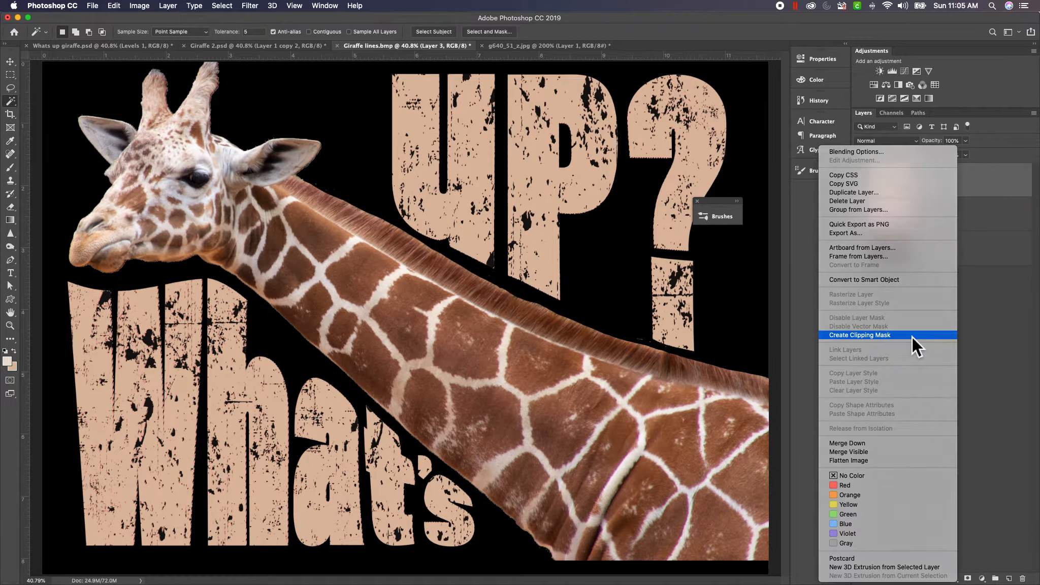
left_click(860, 334)
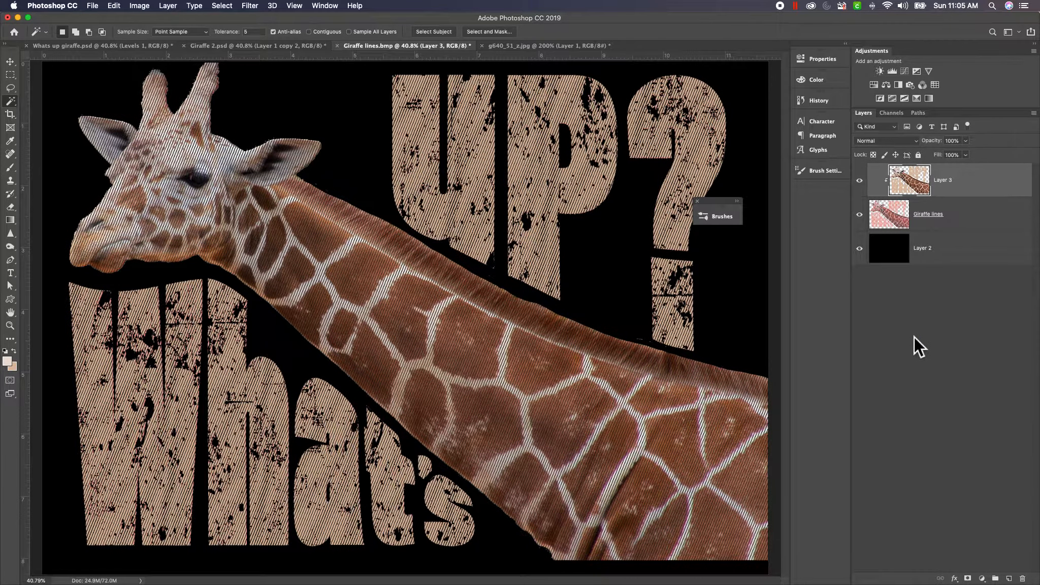
mouse_move(931, 348)
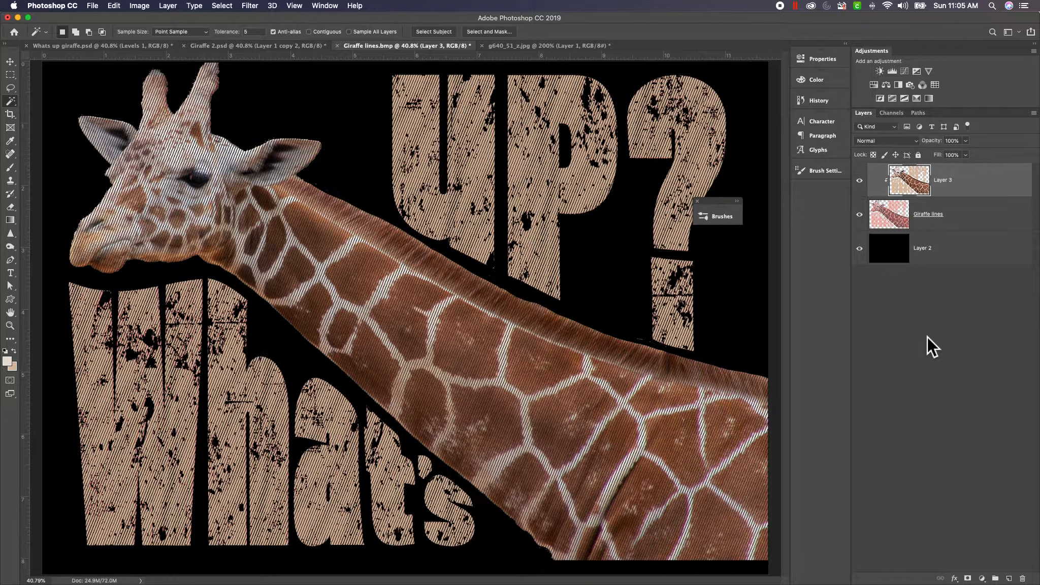
mouse_move(882, 352)
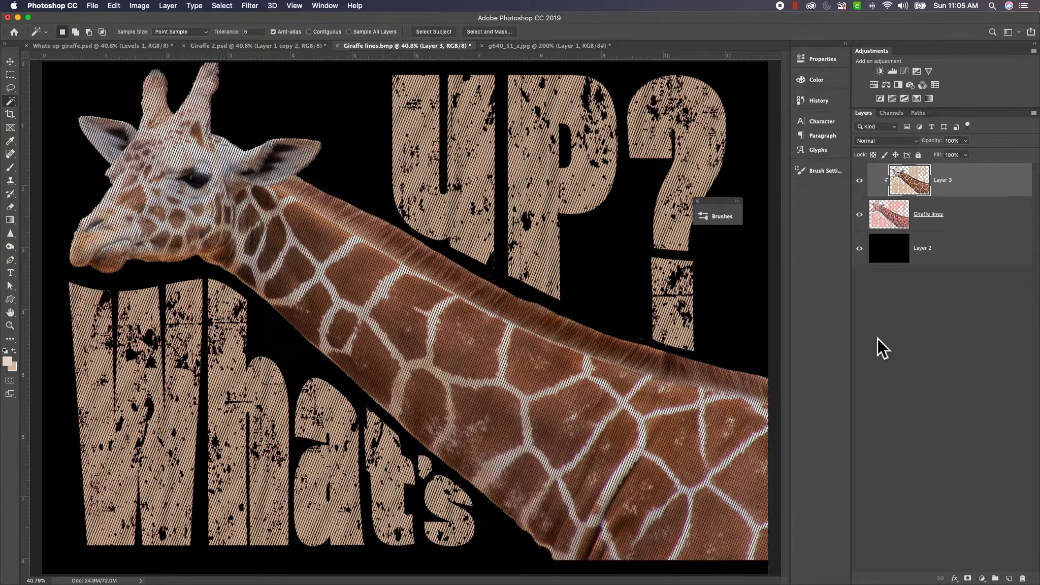
mouse_move(602, 340)
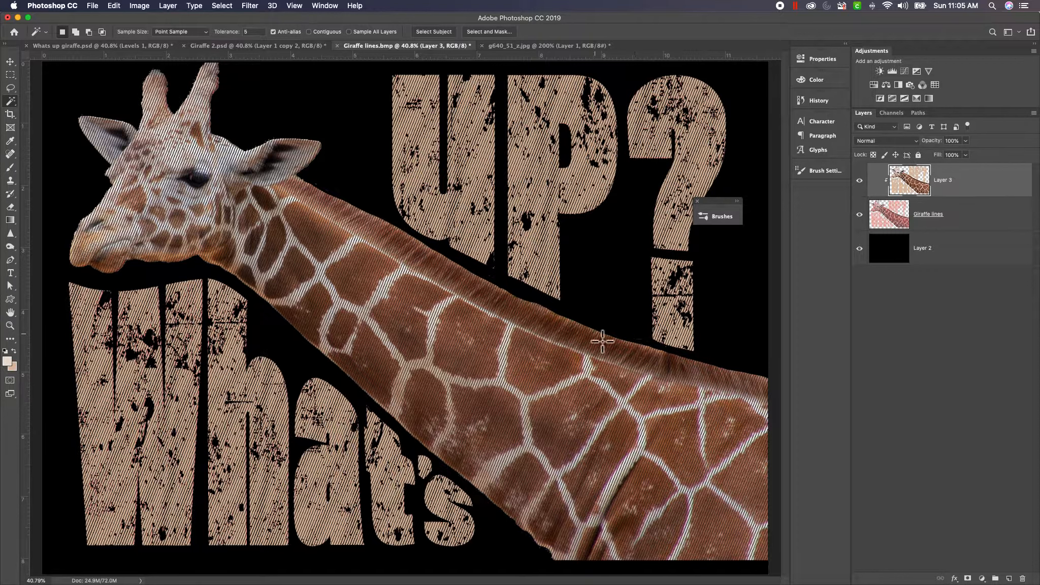
mouse_move(879, 184)
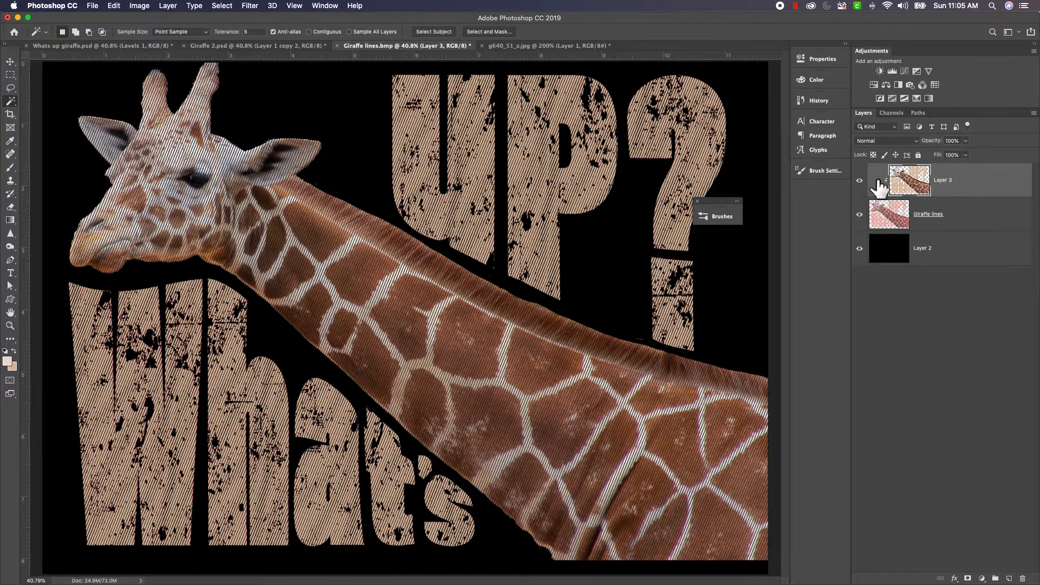
right_click(910, 179)
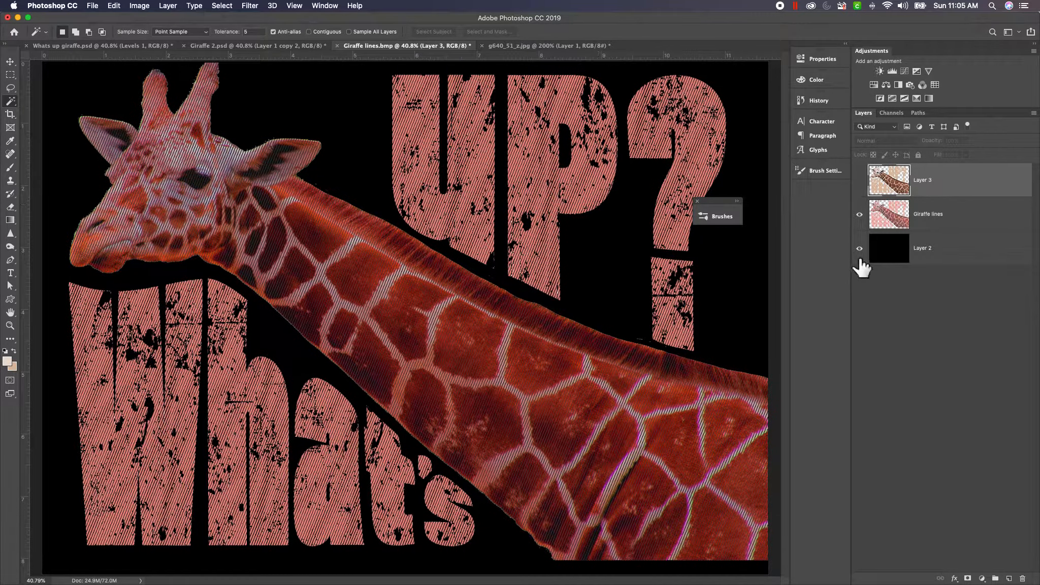
left_click(860, 248)
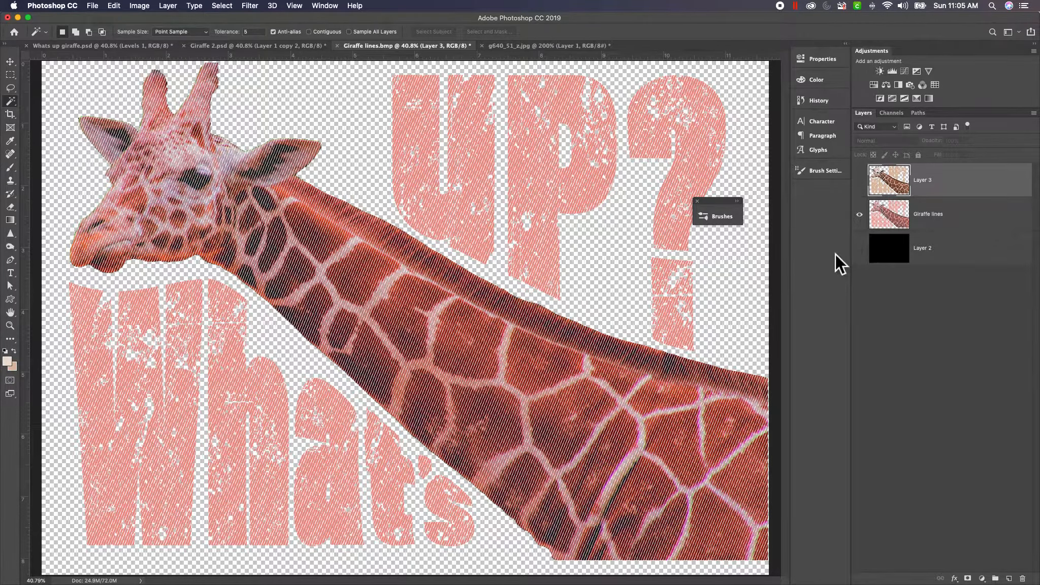
mouse_move(832, 265)
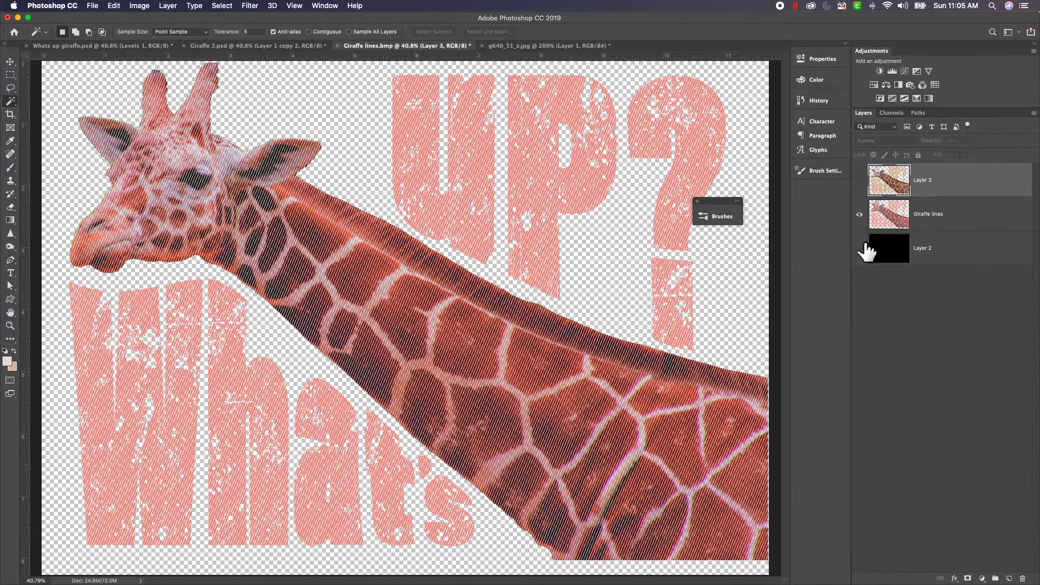
left_click(860, 248)
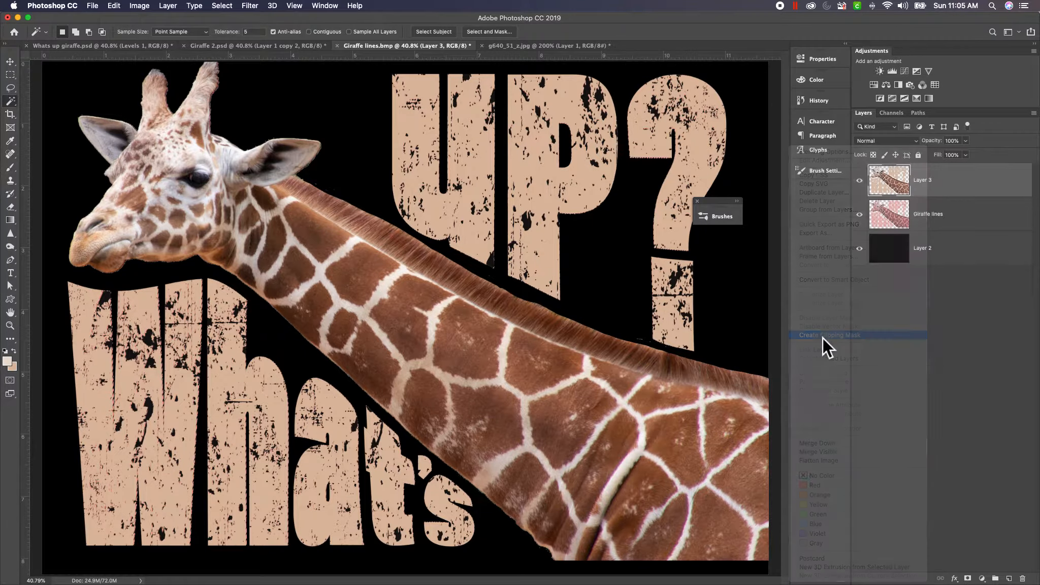
left_click(830, 335)
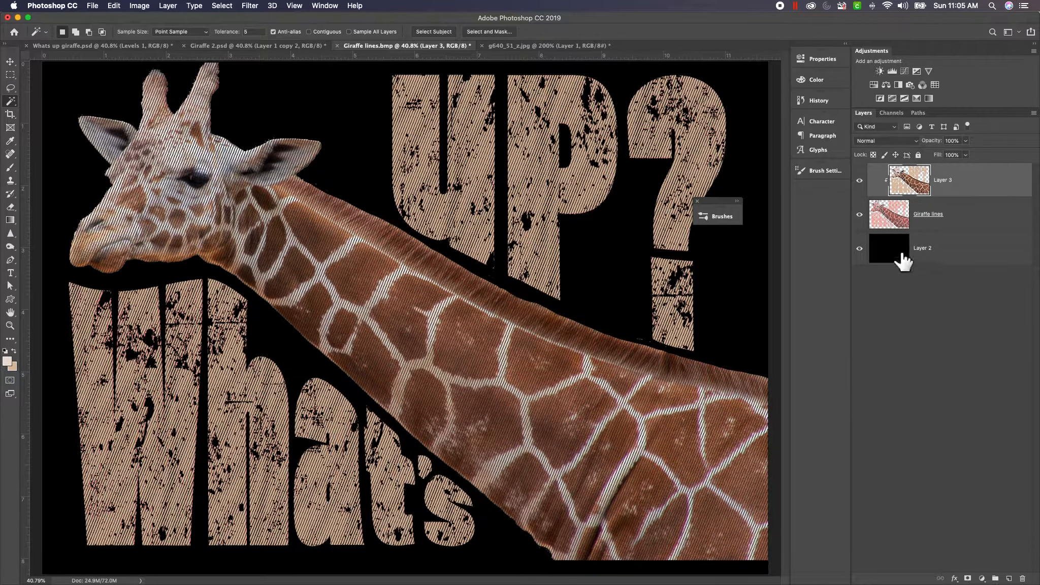
left_click(860, 248)
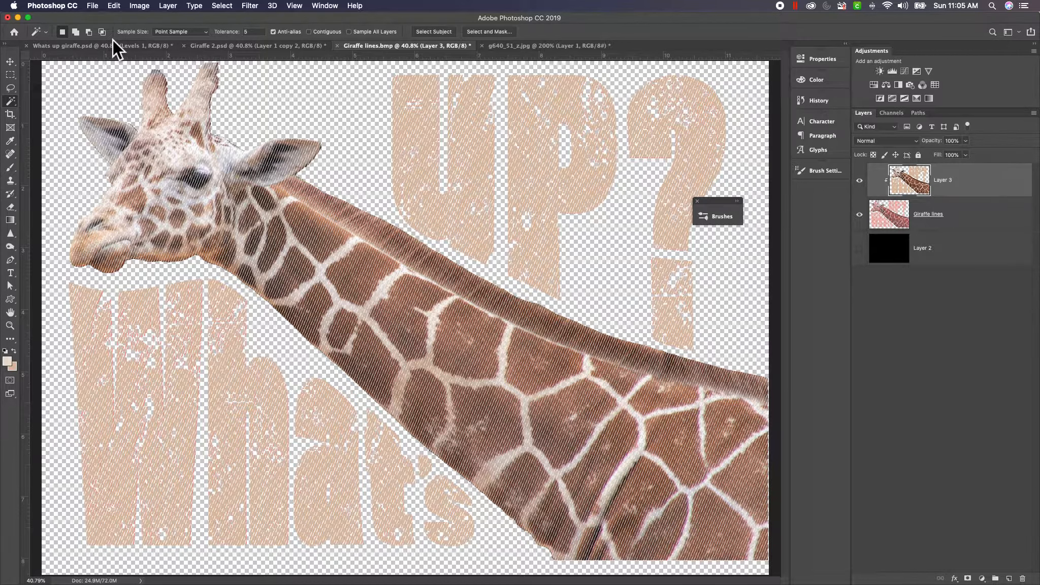
mouse_move(125, 66)
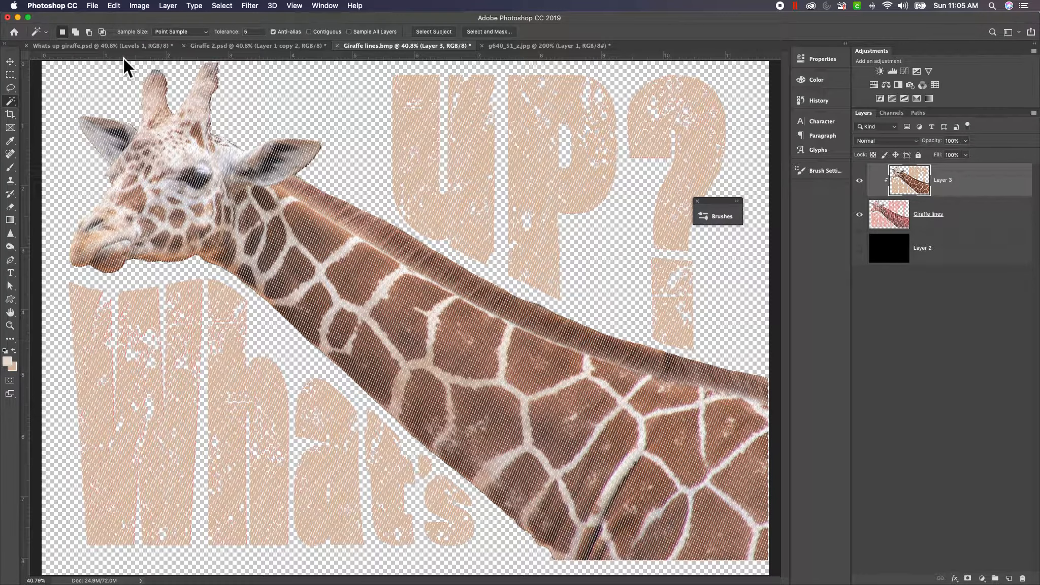
left_click(859, 248)
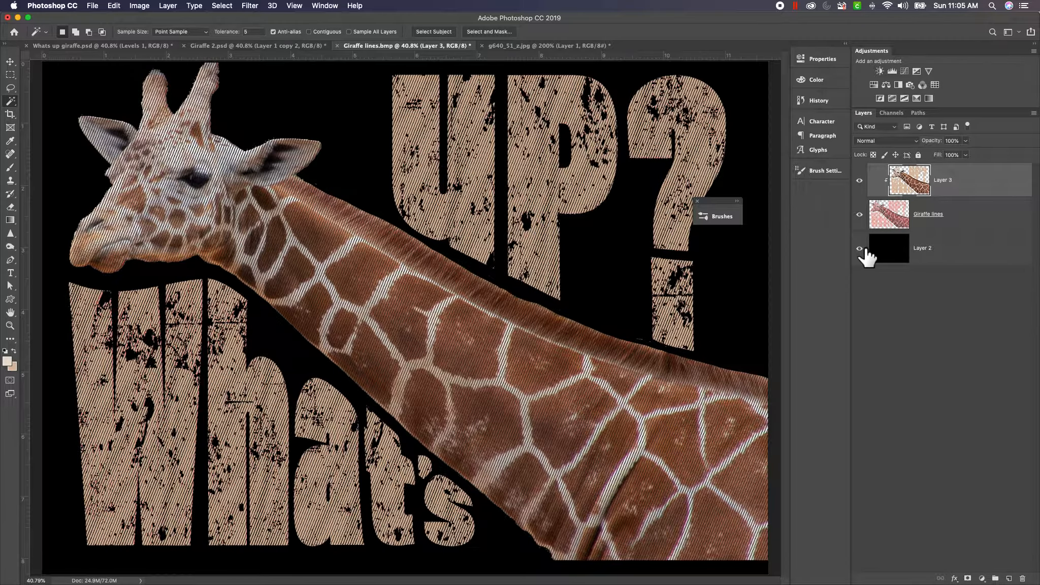